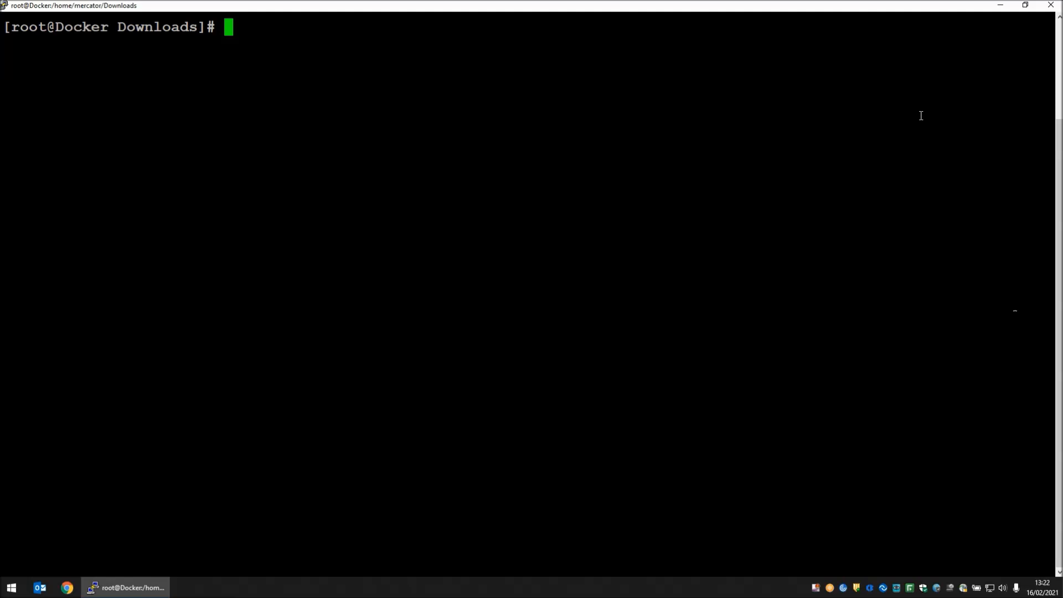
- Check for a launcher image, list Downloads and copy the launcher tar.gz file name
text(docker images | grep launcher)
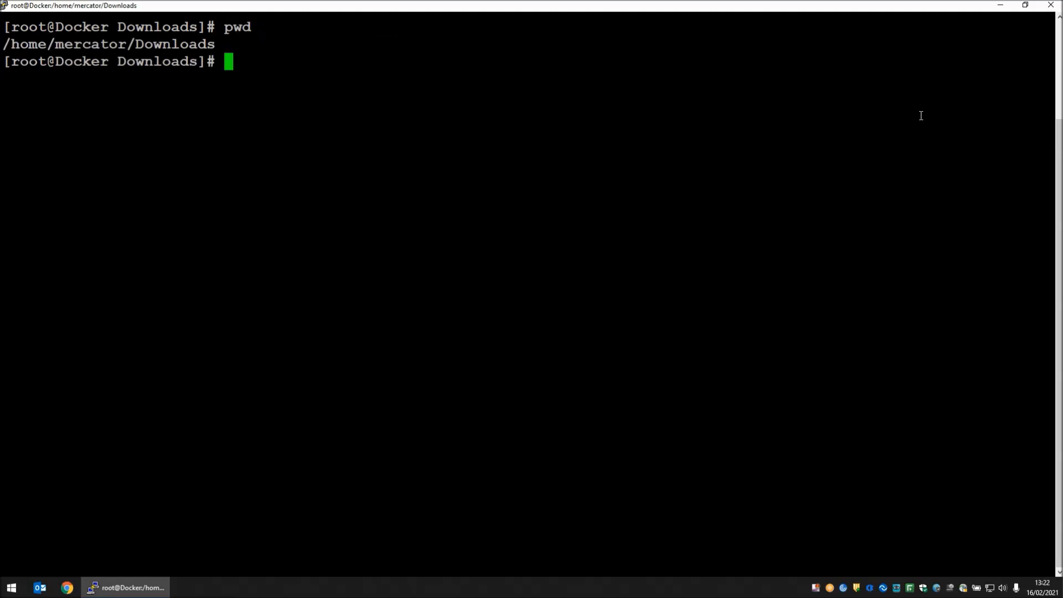
text(docker images | grep launcher)
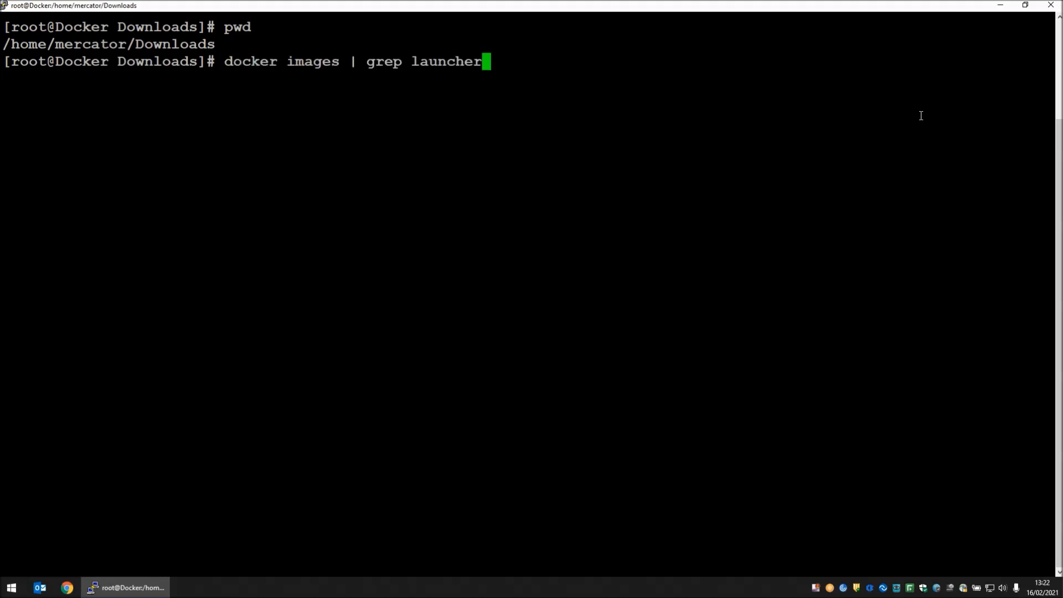
text(ls)
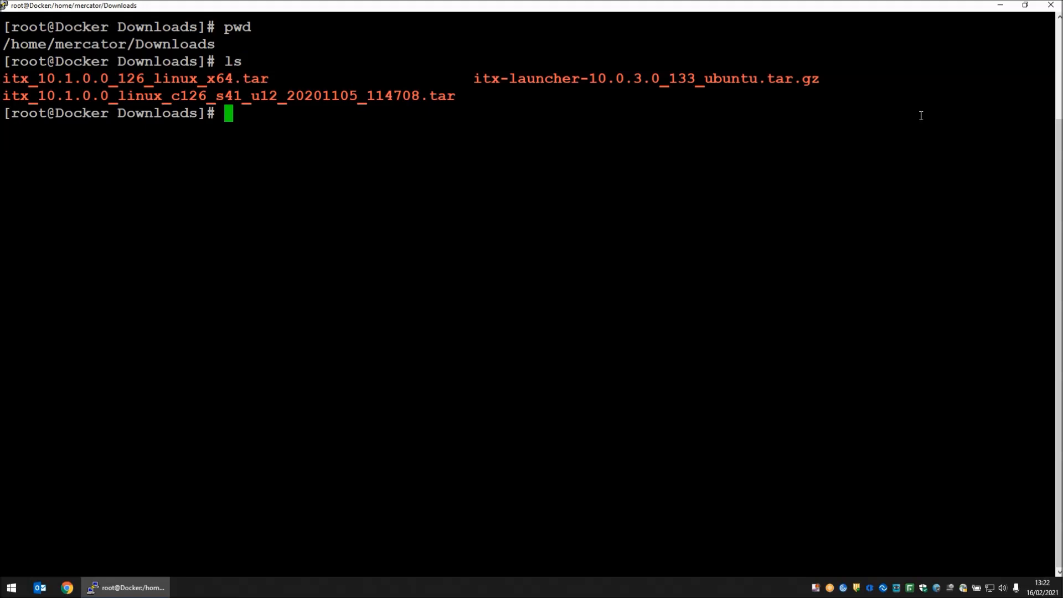
mouse_move(474, 79)
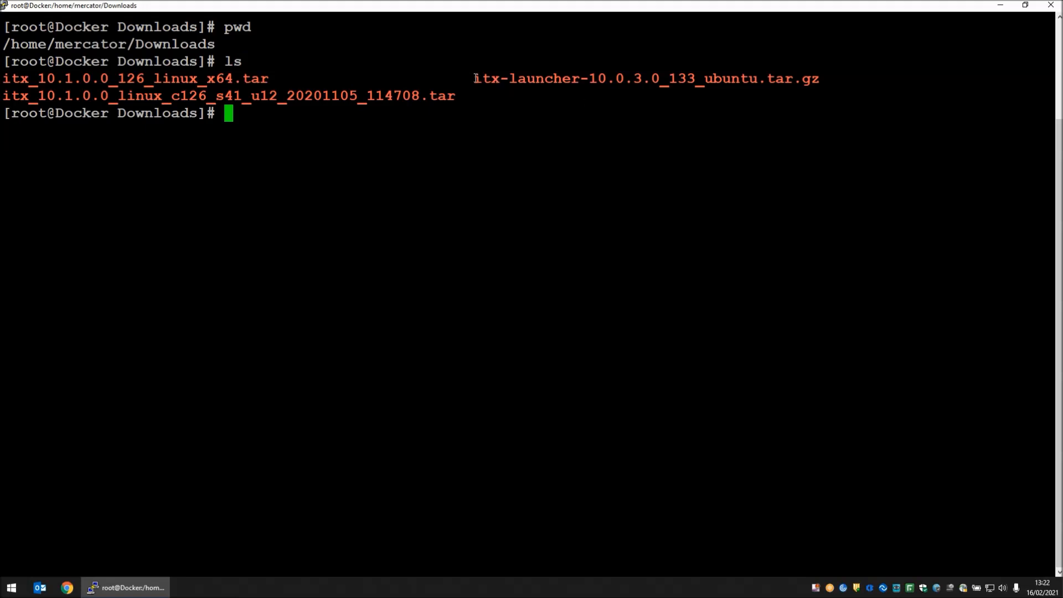
drag(475, 78, 748, 77)
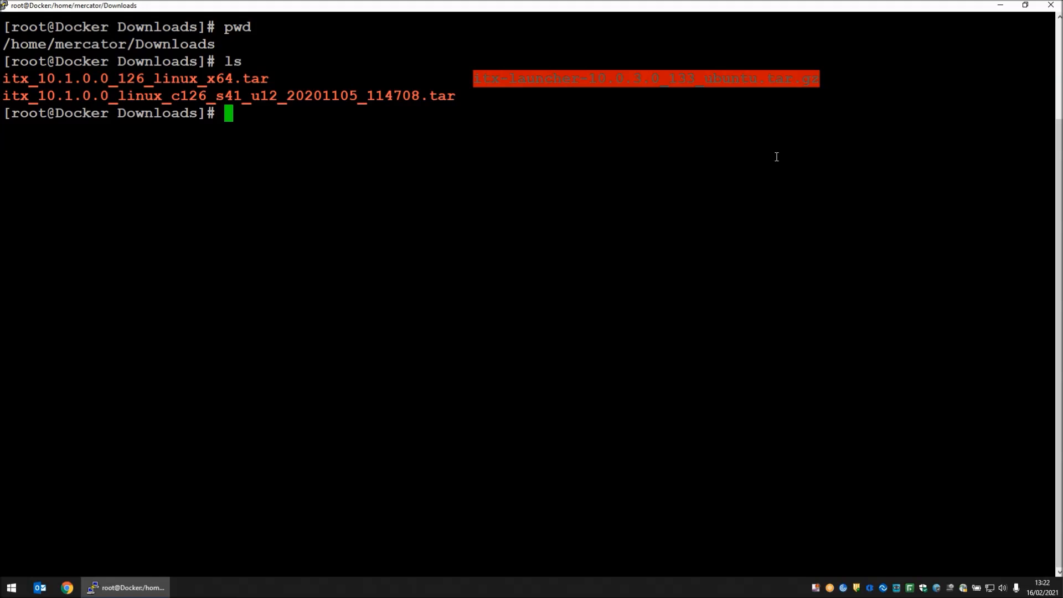
- Confirm with 'docker images' that no launcher image is loaded yet
text(docker images | grep launcher)
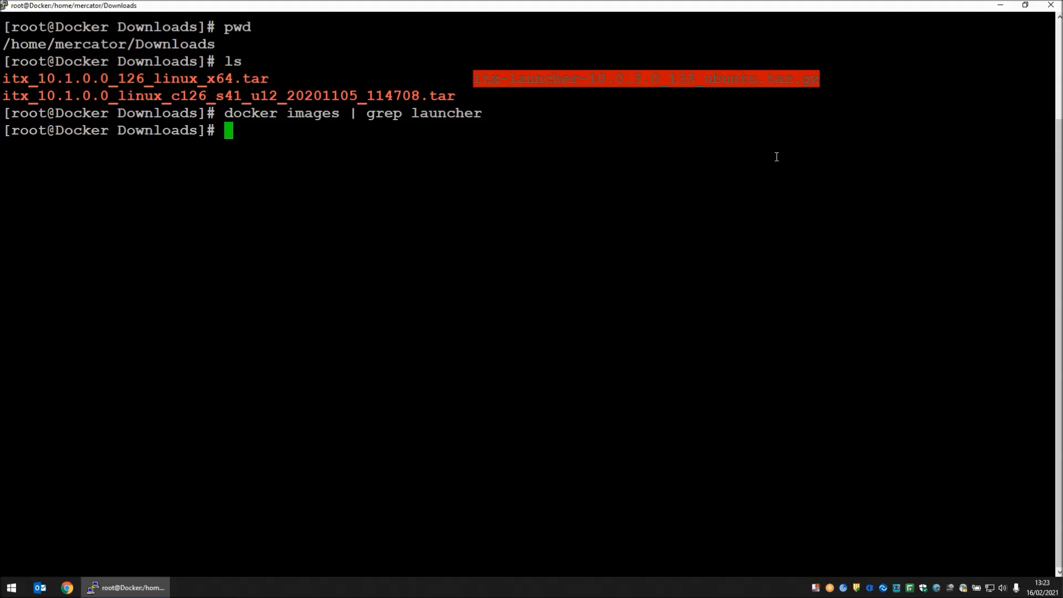
text(docker images)
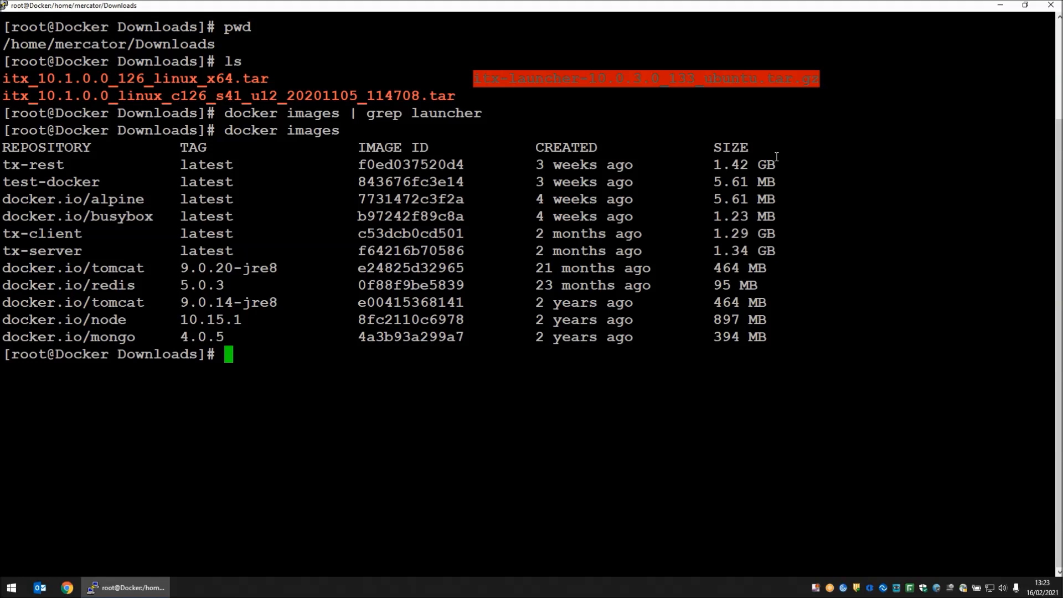
mouse_move(639, 109)
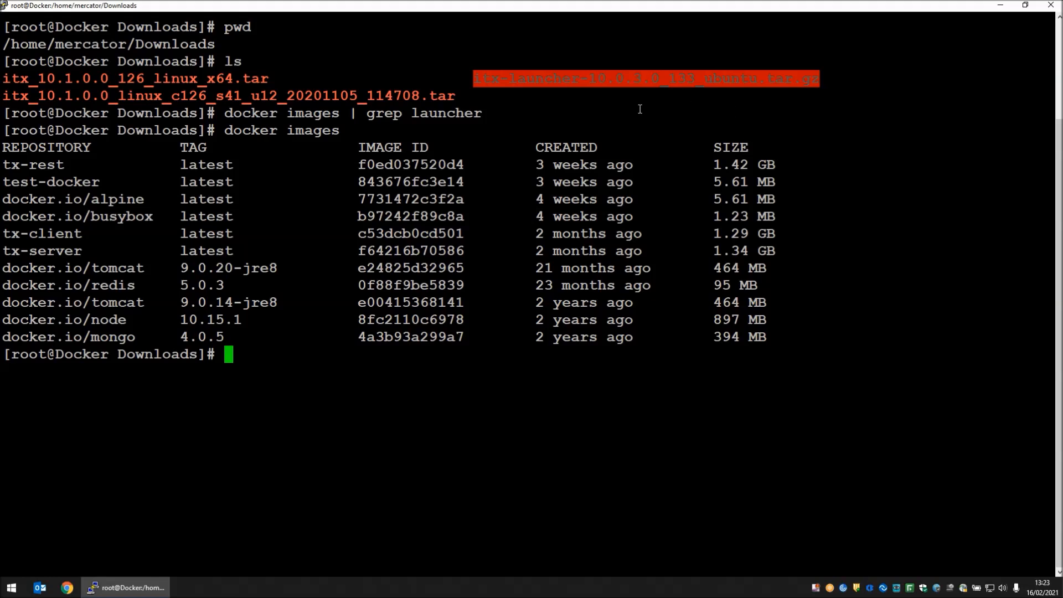
mouse_move(634, 124)
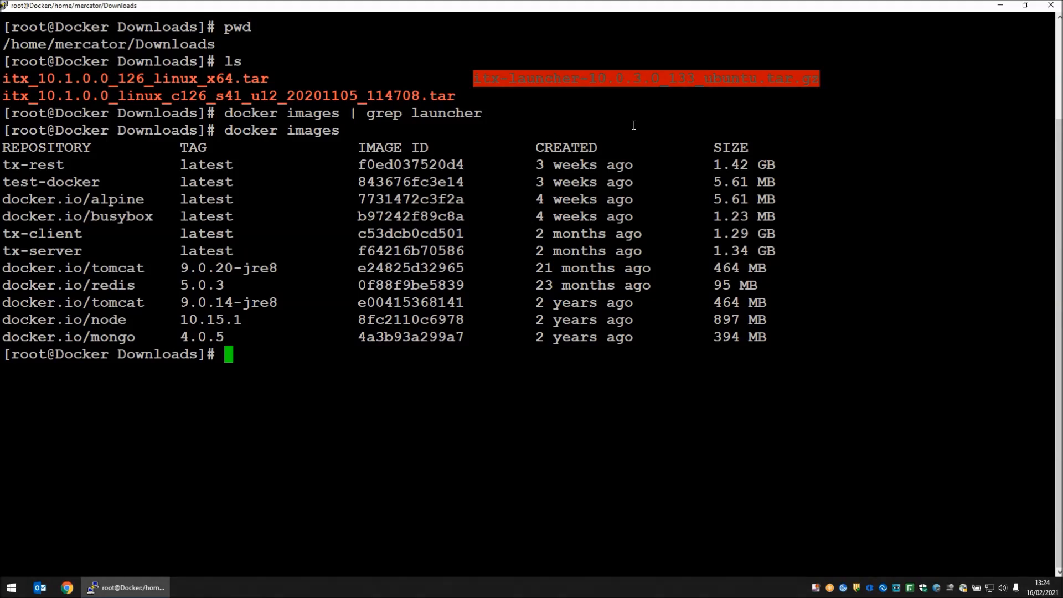
- Load itx-launcher-10.0.3.0_133_ubuntu.tar.gz into Docker with 'docker load -i'
text(docker load)
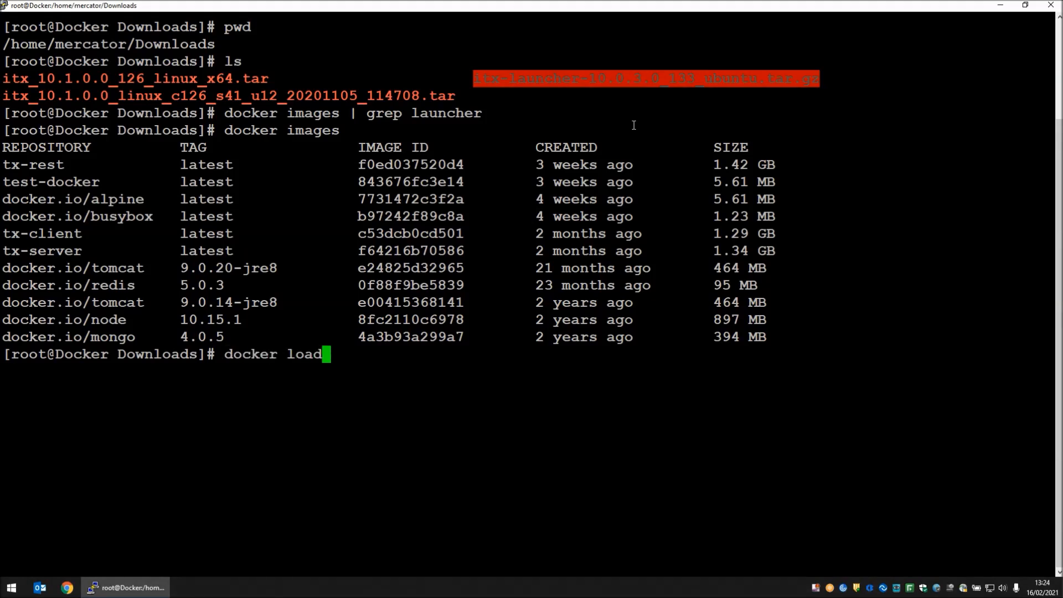
text(-i)
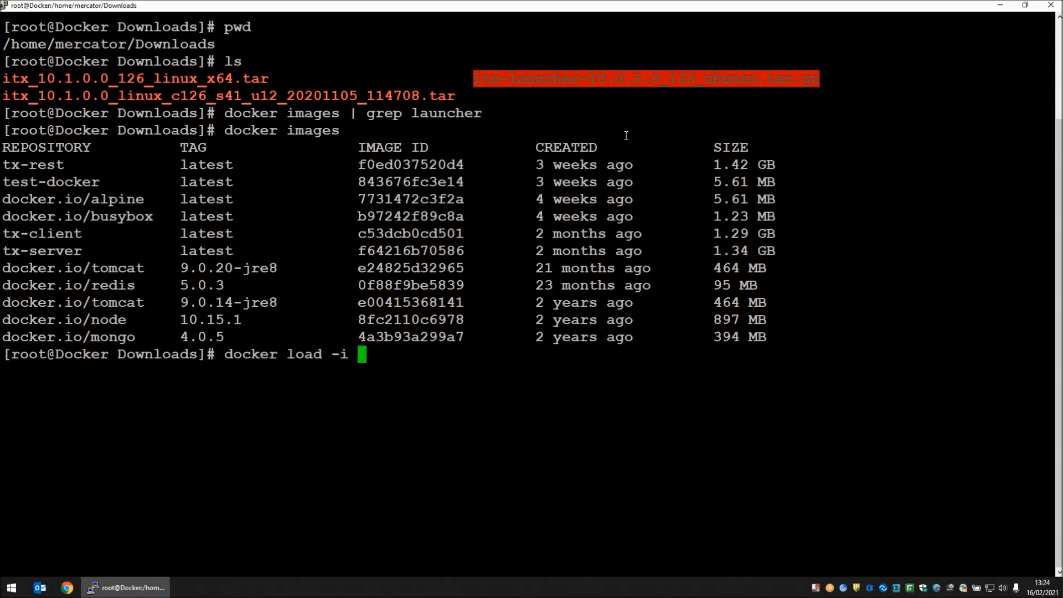
text(itx-launcher-10.0.3.0_133_ubuntu.tar.gz)
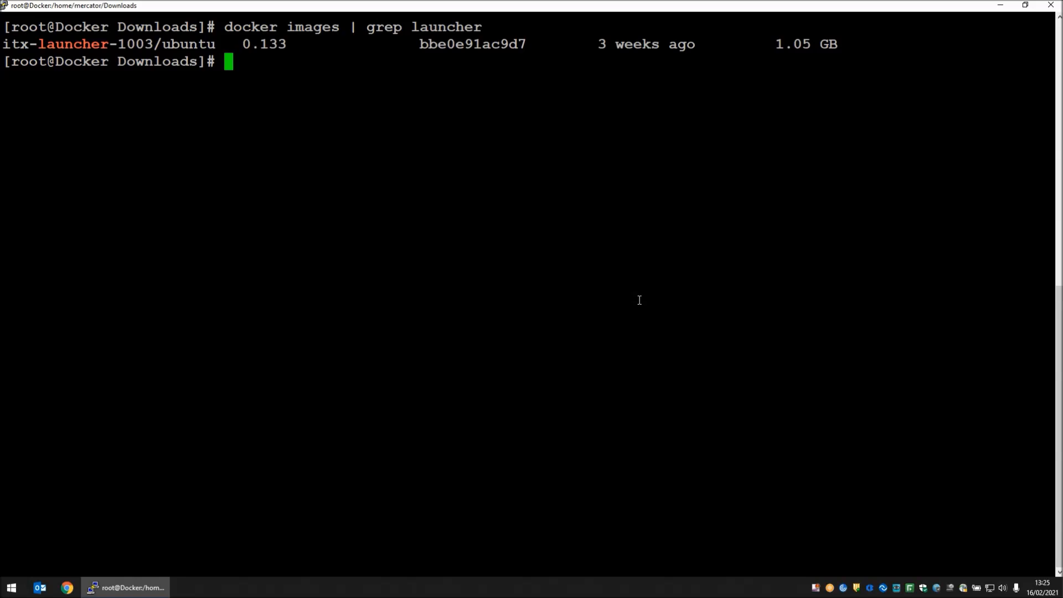
- Compose the docker run command for launcher1 with workdir /opt/ibm/wsdtx, mounts and image ID, pointing out hostname and image
text(docker run -h launcher1 --name launcher1 -w /opt/ibm/wsdtx -v /home/mercator/itx-ls/systems:/opt/ibm/wsdtx/systems -v /home/mercator/itx-ls/dtx.ini:/opt/ibm/wsdtx/config/dt)
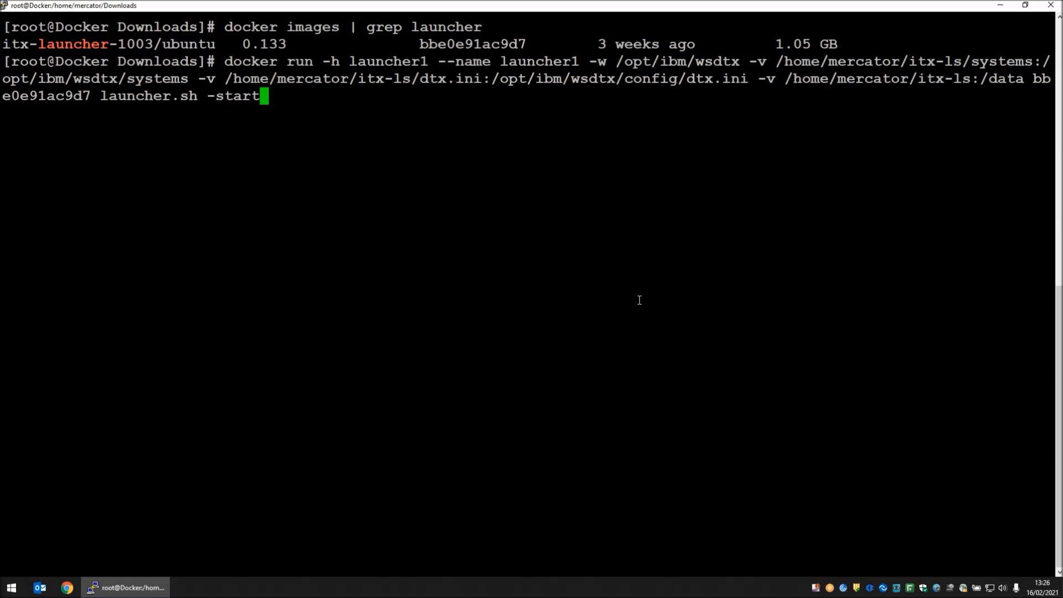
mouse_move(230, 62)
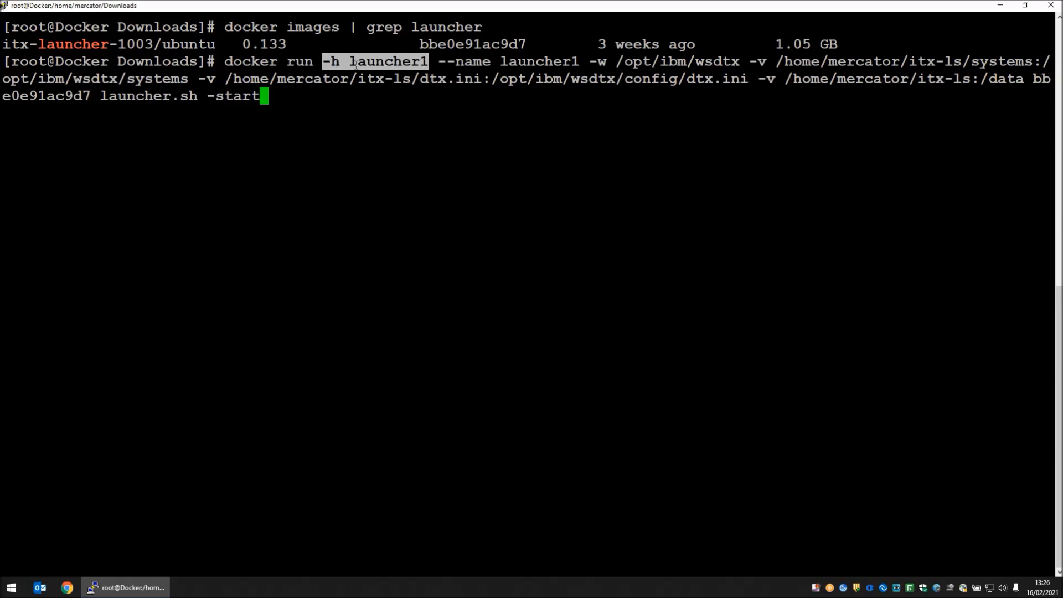
double_click(465, 61)
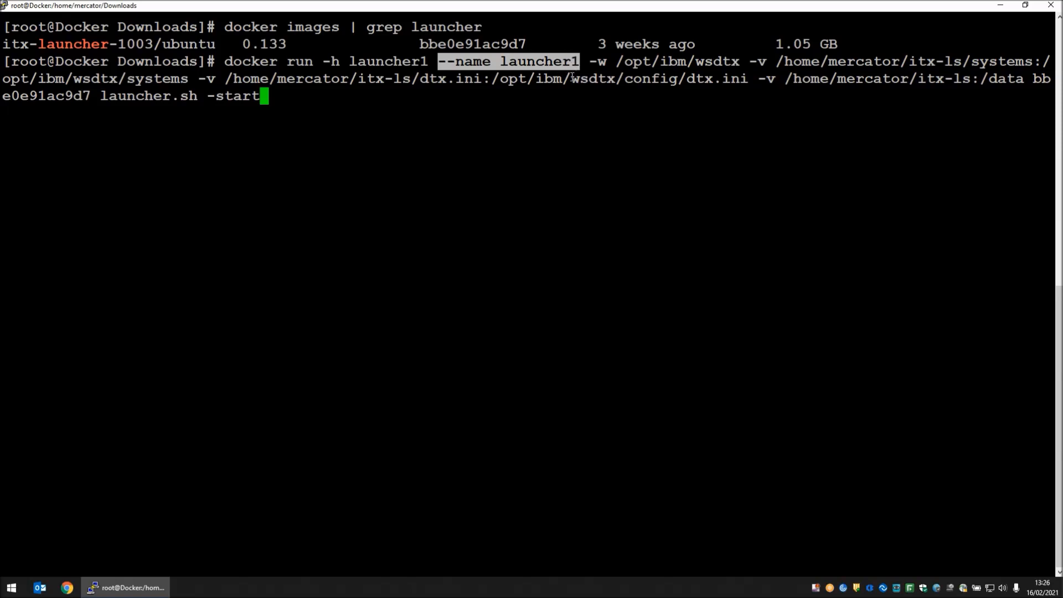
mouse_move(587, 61)
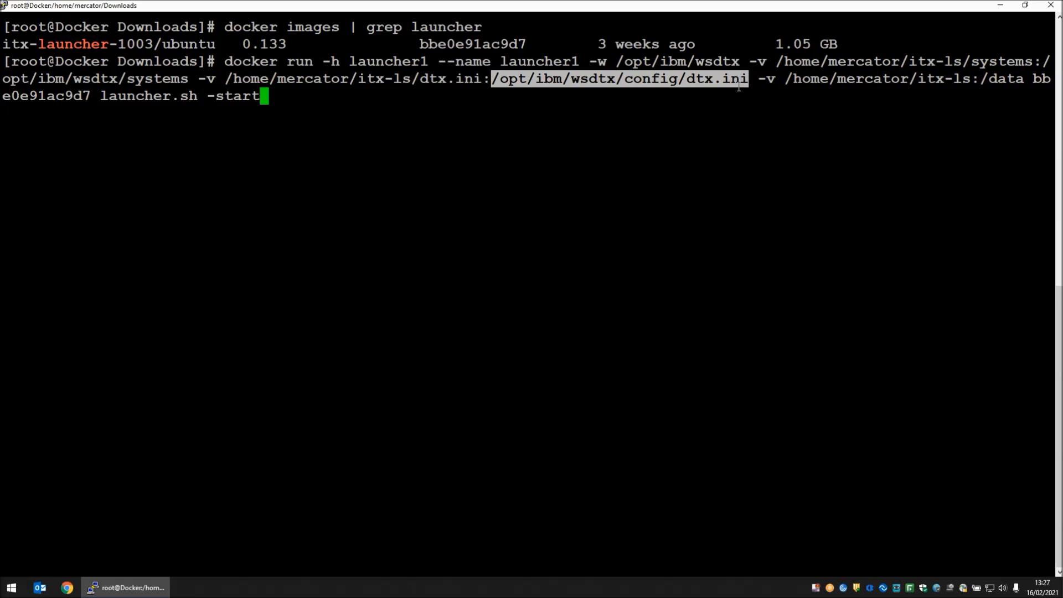
mouse_move(752, 90)
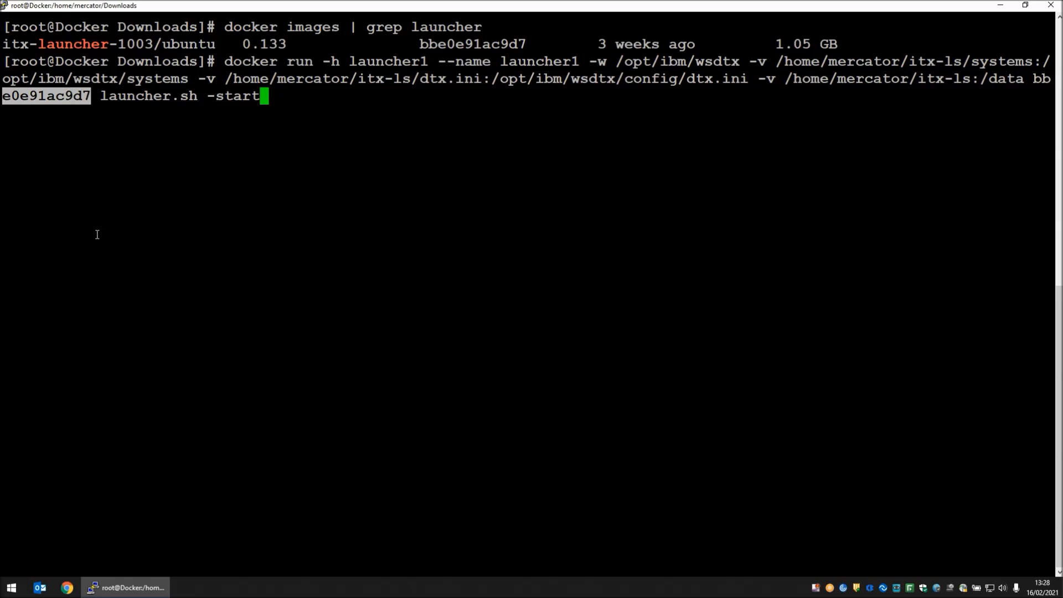
double_click(122, 96)
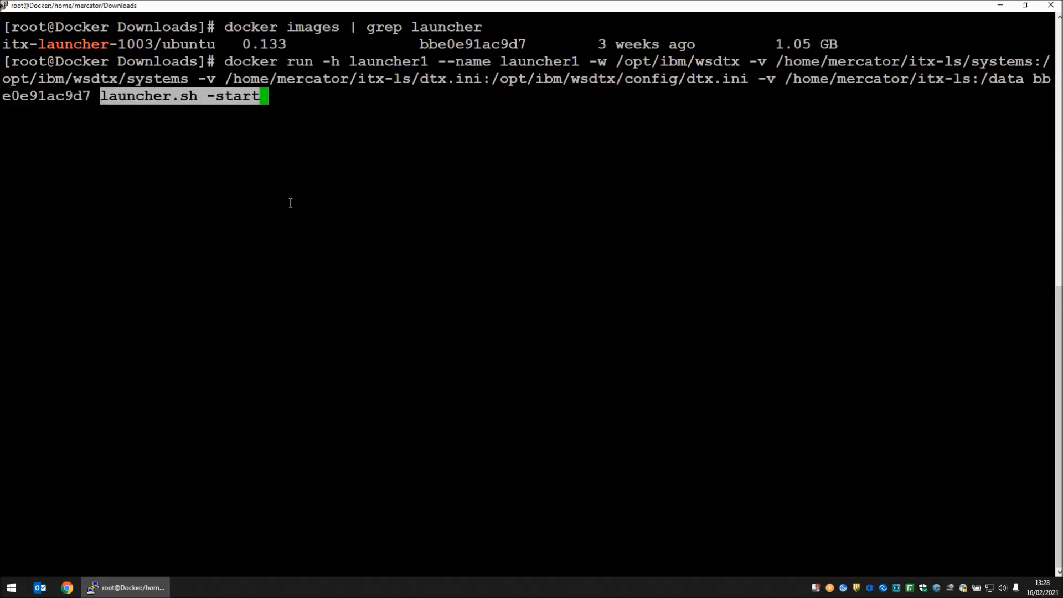
mouse_move(346, 134)
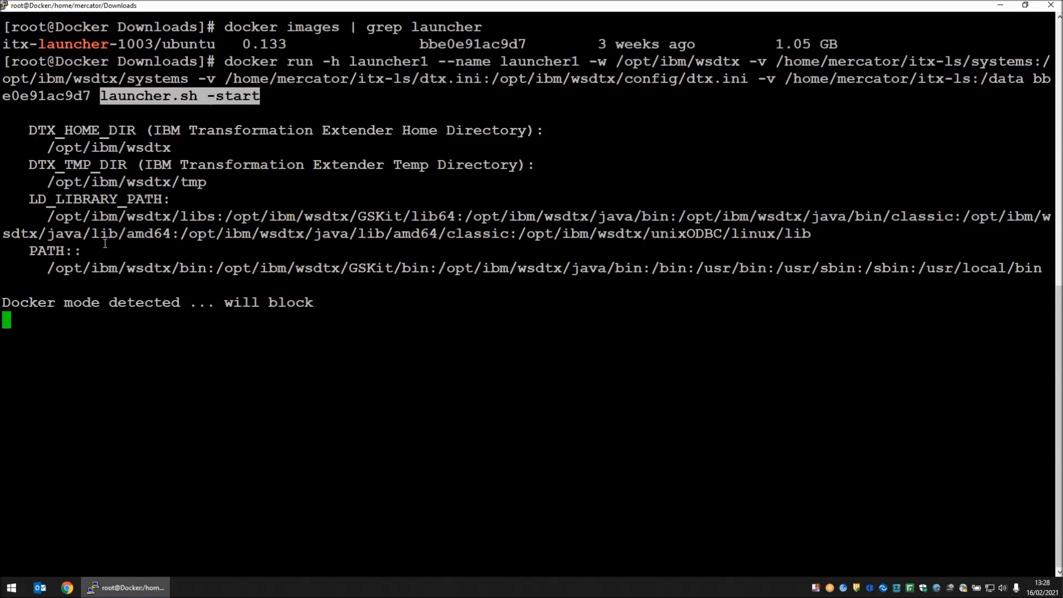
mouse_move(172, 355)
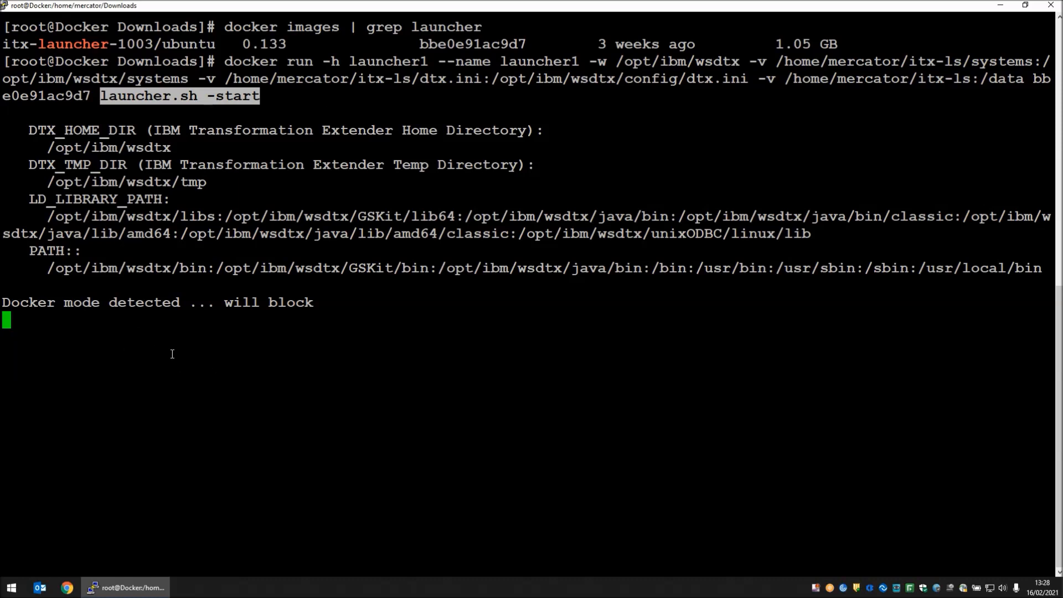
mouse_move(172, 360)
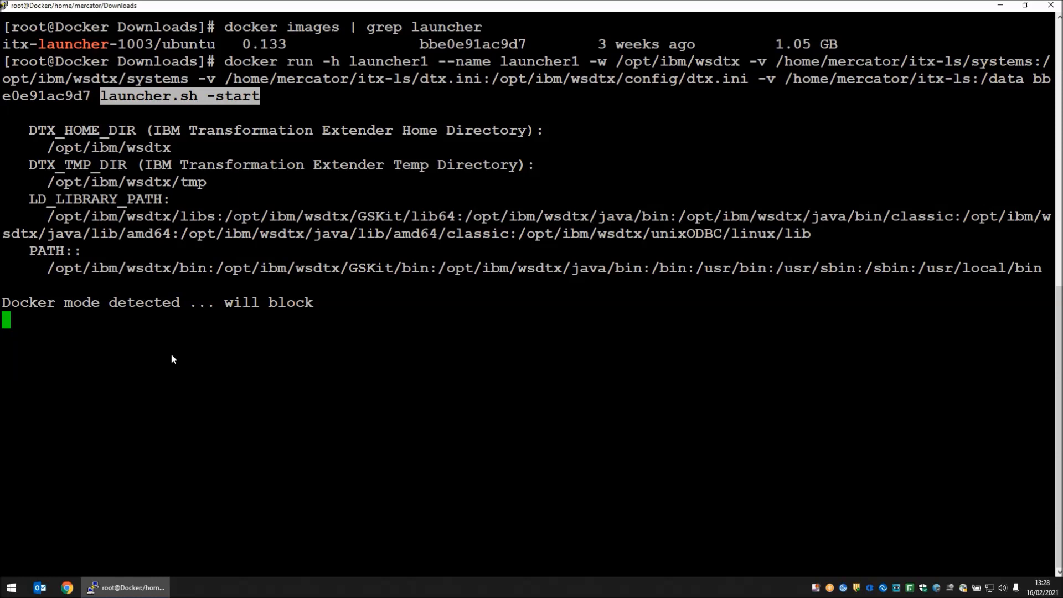
mouse_move(172, 355)
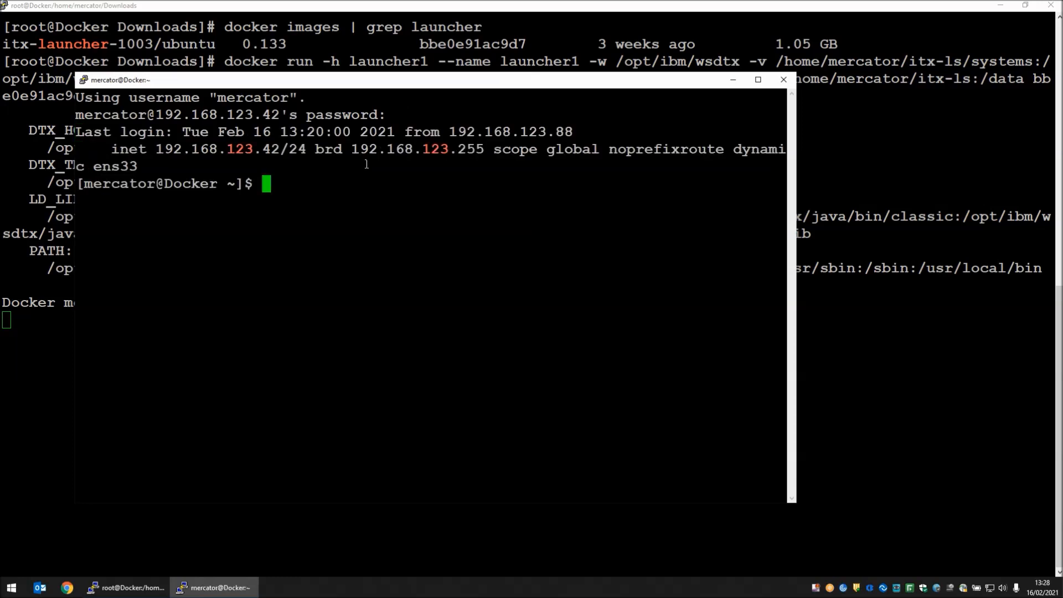
- Become root with sudo in the second session and check running containers with 'docker ps'
text(sudo -s)
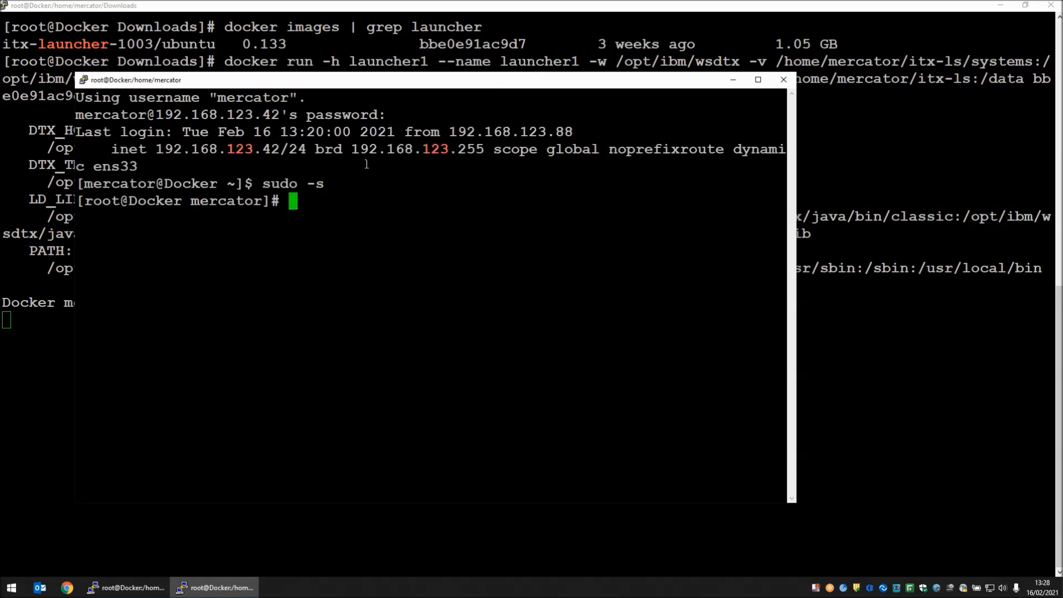
text(docker ps)
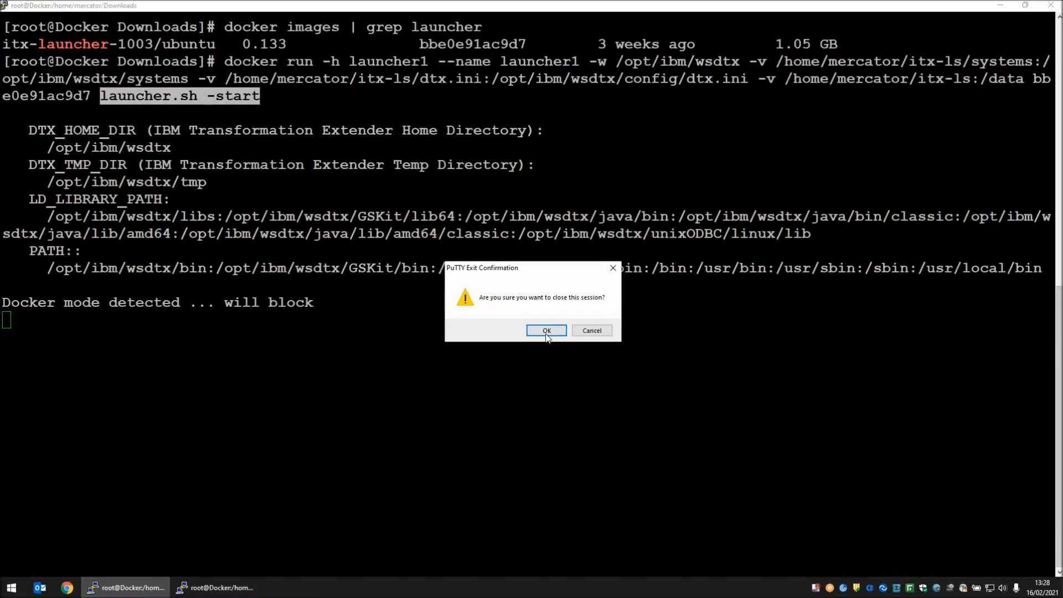
- Close the extra session, copy the launcher1 name and change into the itx-ls folder
click(546, 330)
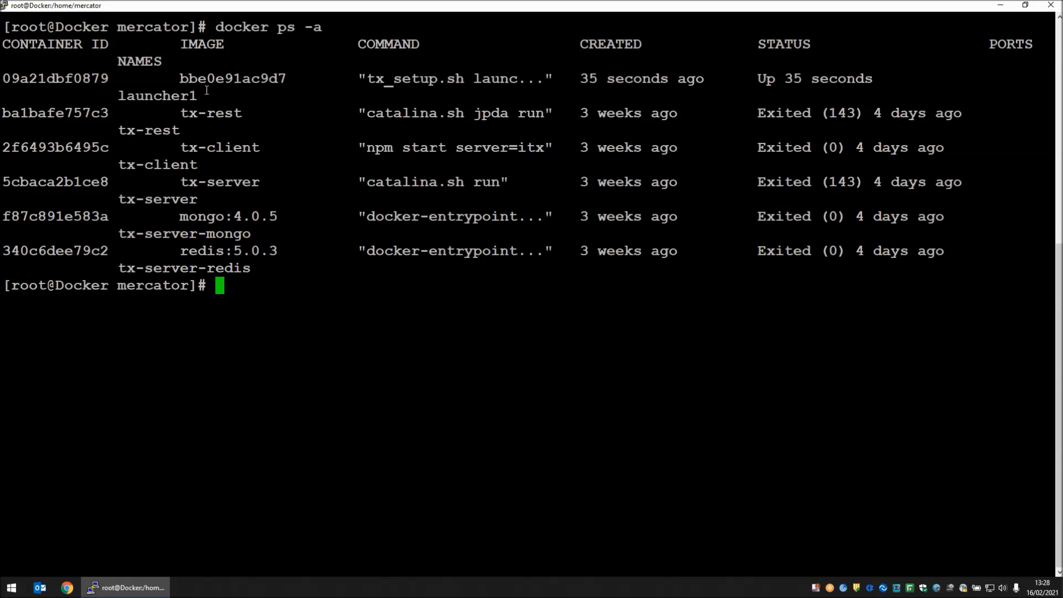
double_click(157, 96)
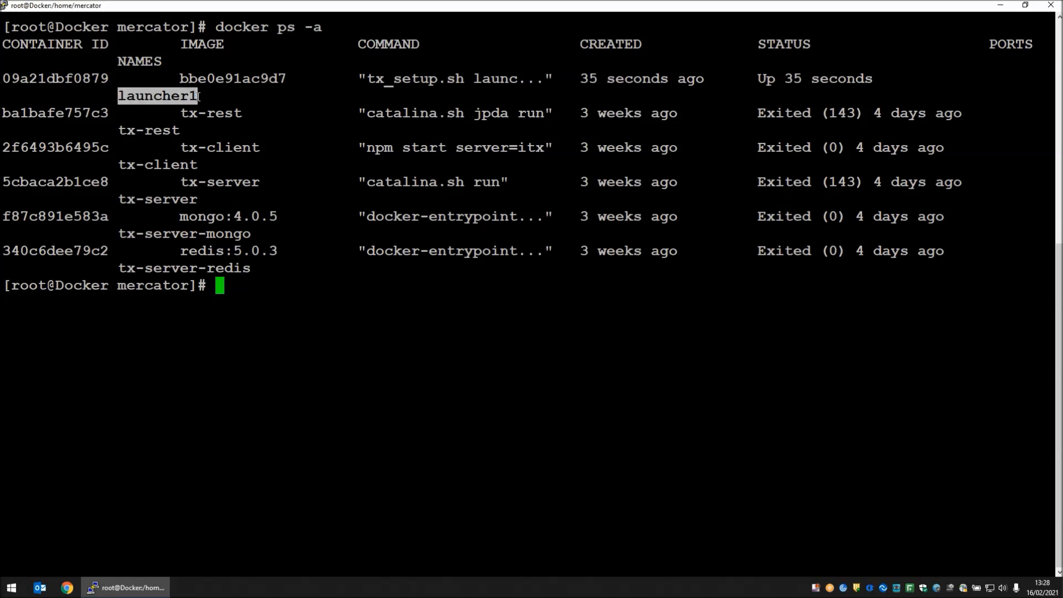
text(cd)
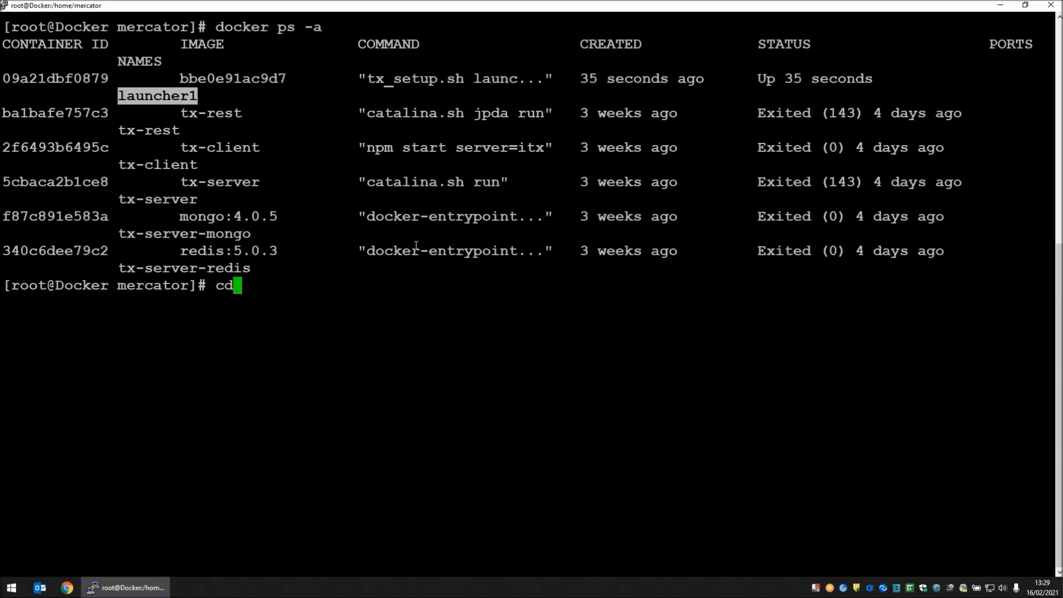
text(itx-ls)
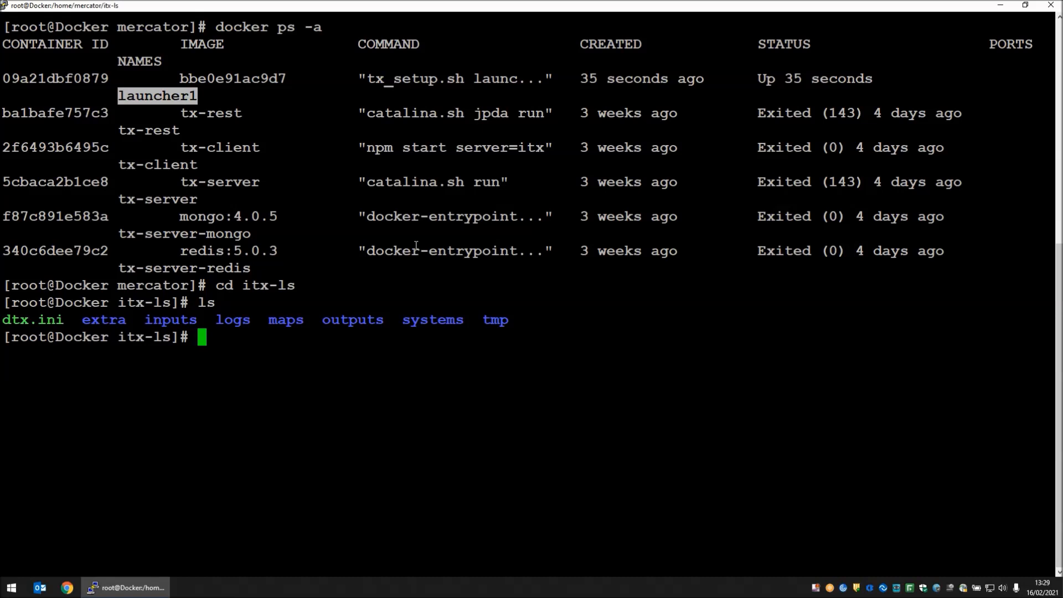
- Change into the inputs folder and begin a docker exec command
text(cd in*)
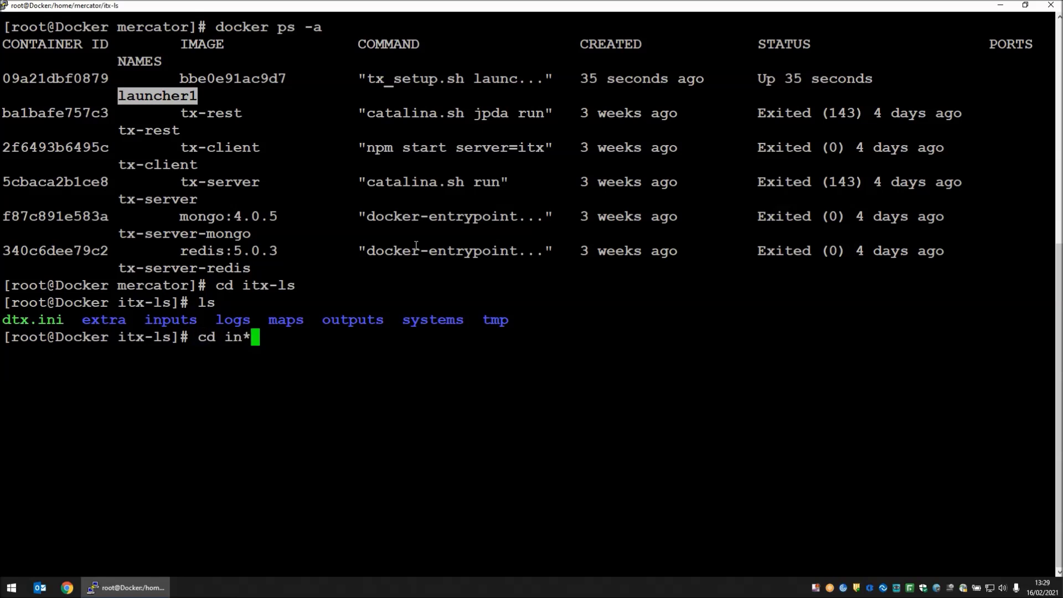
key(Enter)
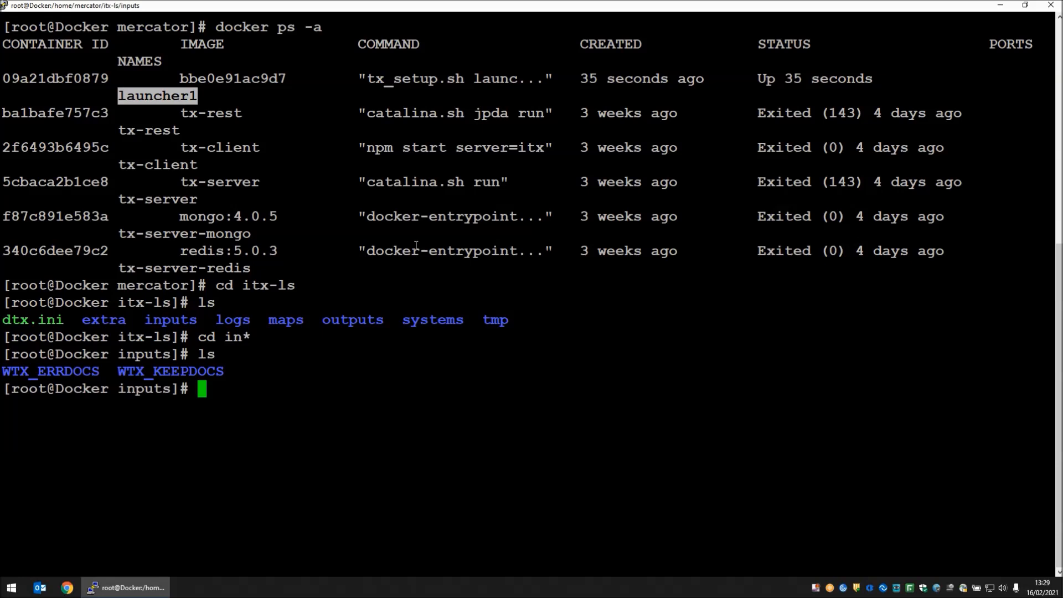
text(docker exec -t)
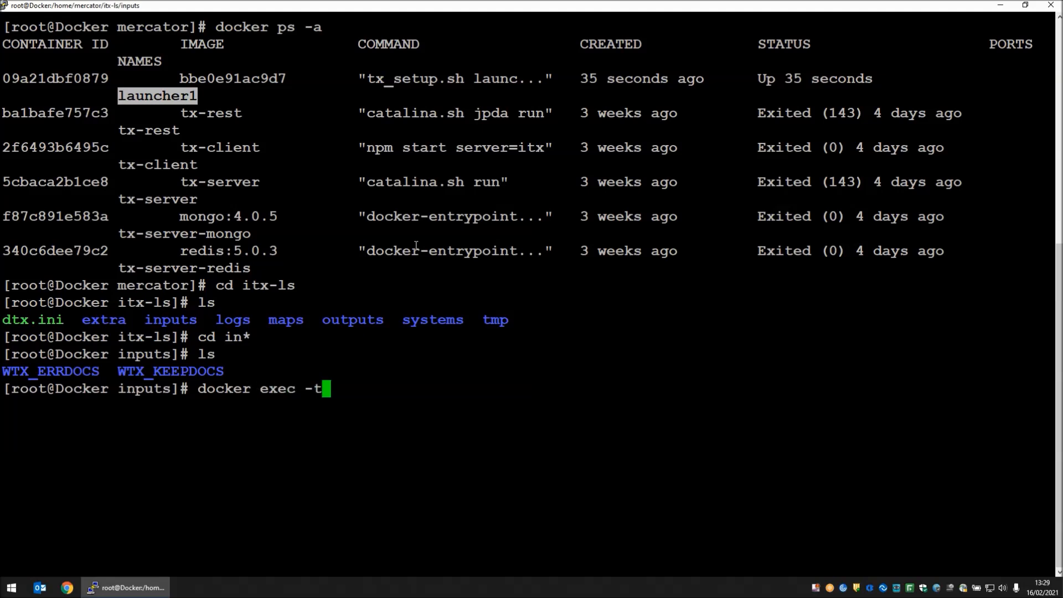
- Enter a bash shell in launcher1 with 'docker exec -it' and go to /data
text(i)
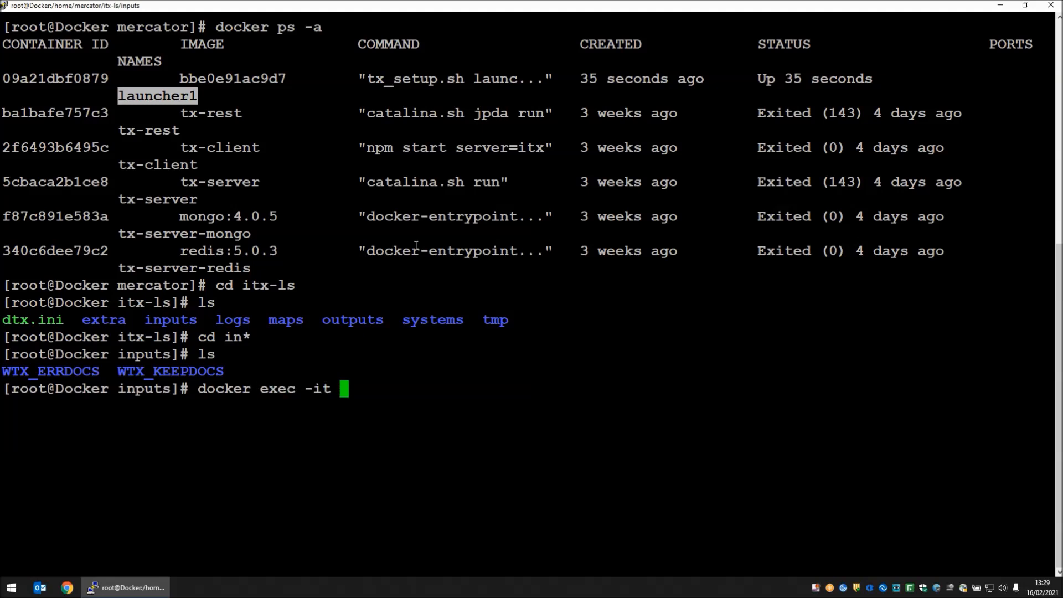
text(launcher)
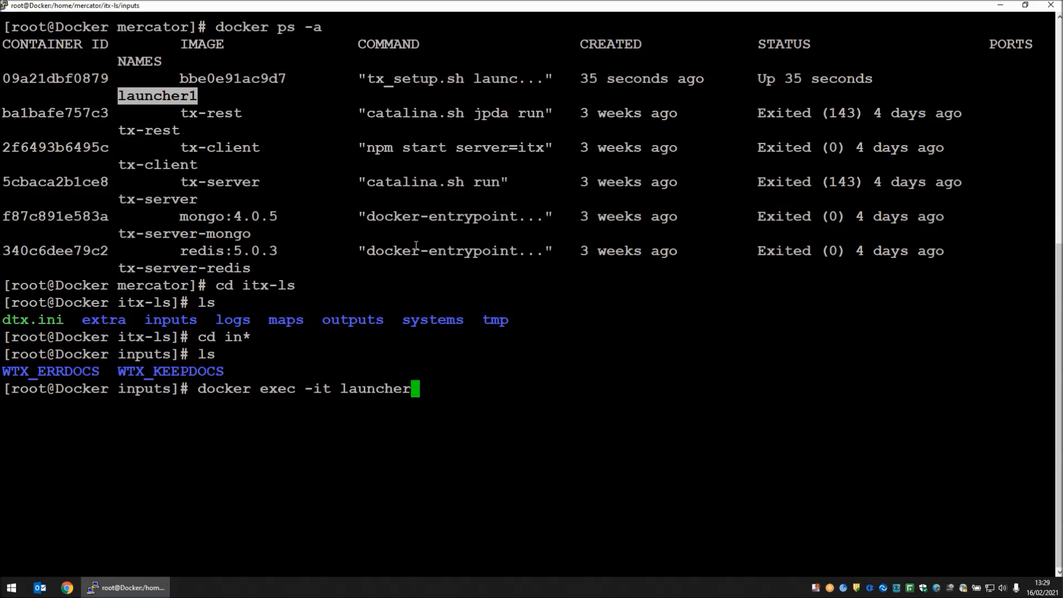
text(1 bash)
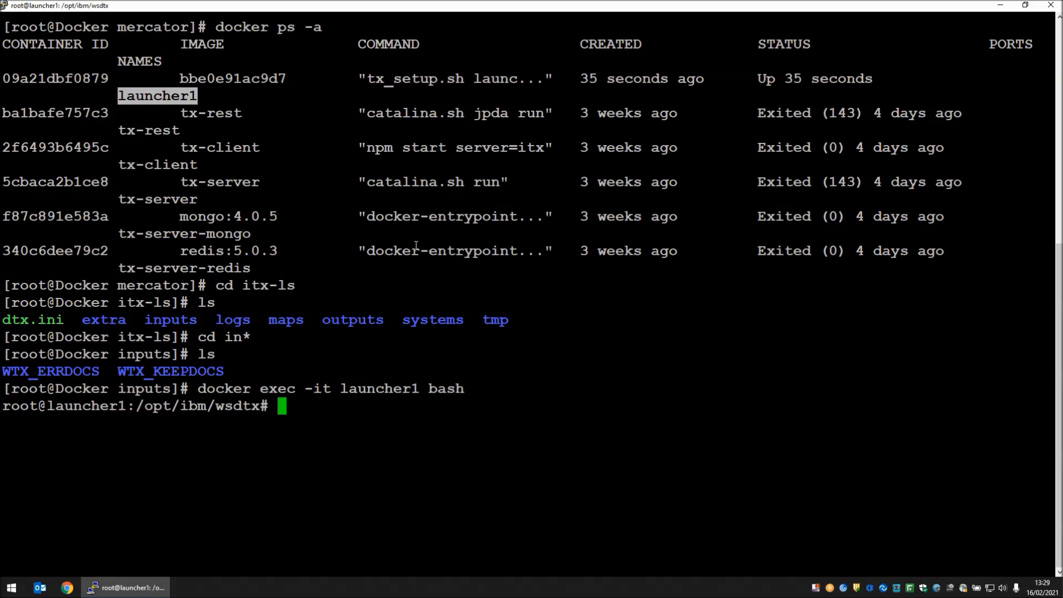
text(cd /data)
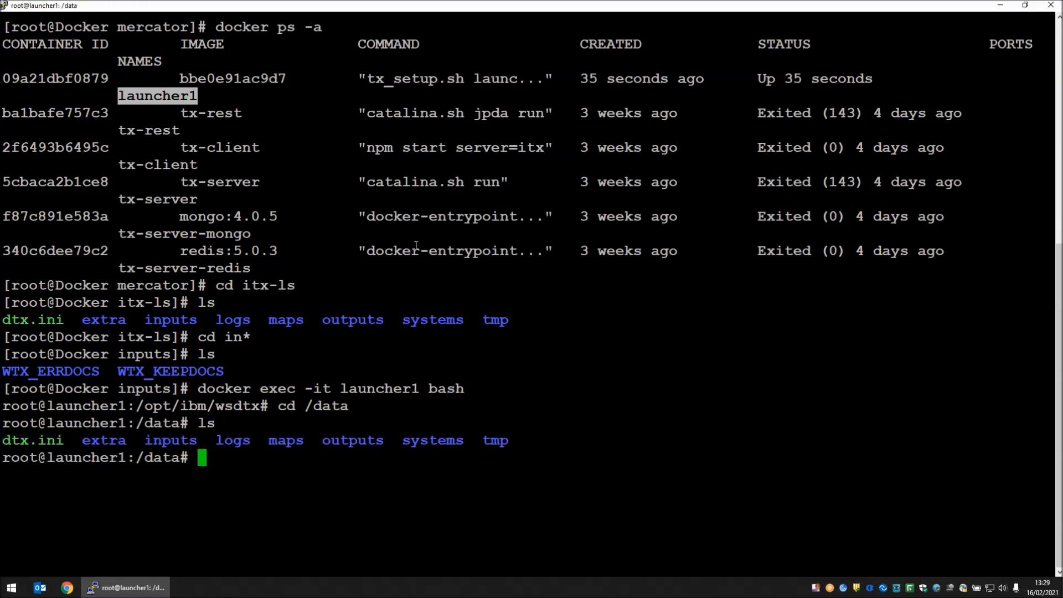
mouse_move(343, 440)
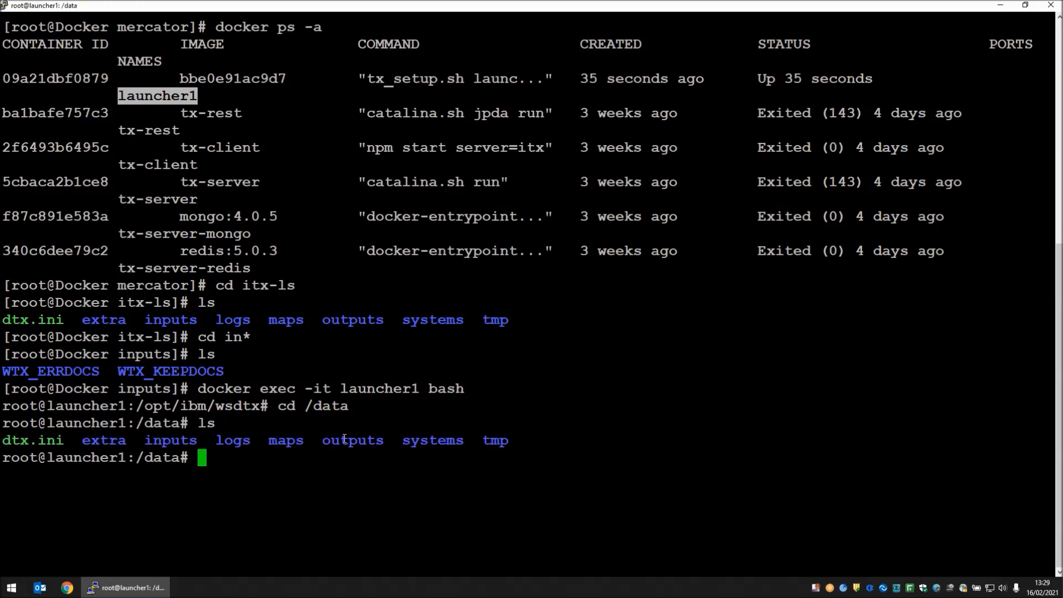
mouse_move(463, 375)
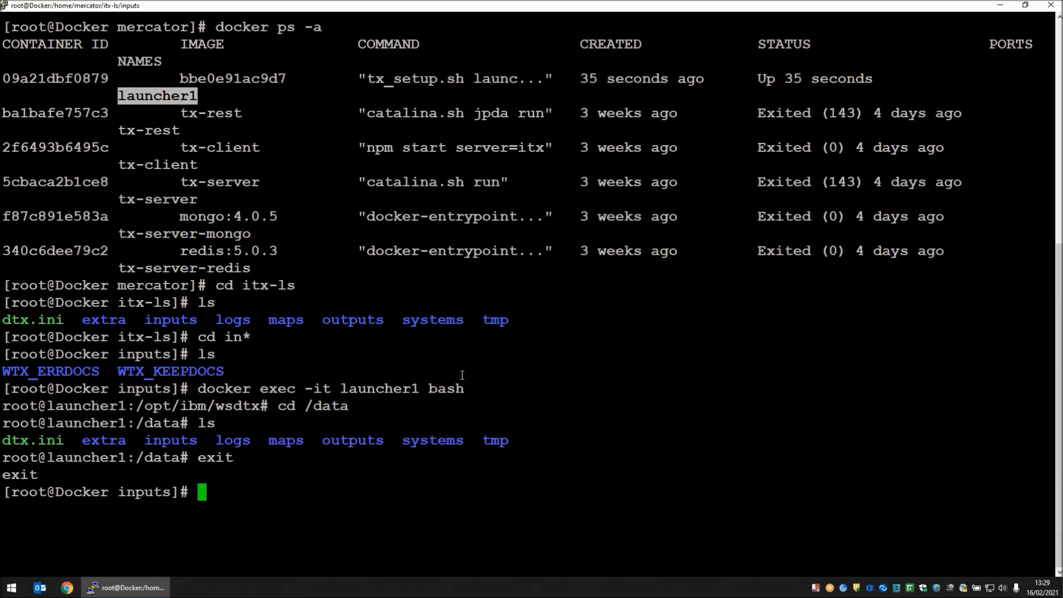
- List the current folder and the ../outputs folder's .txt files on the host
text(ls)
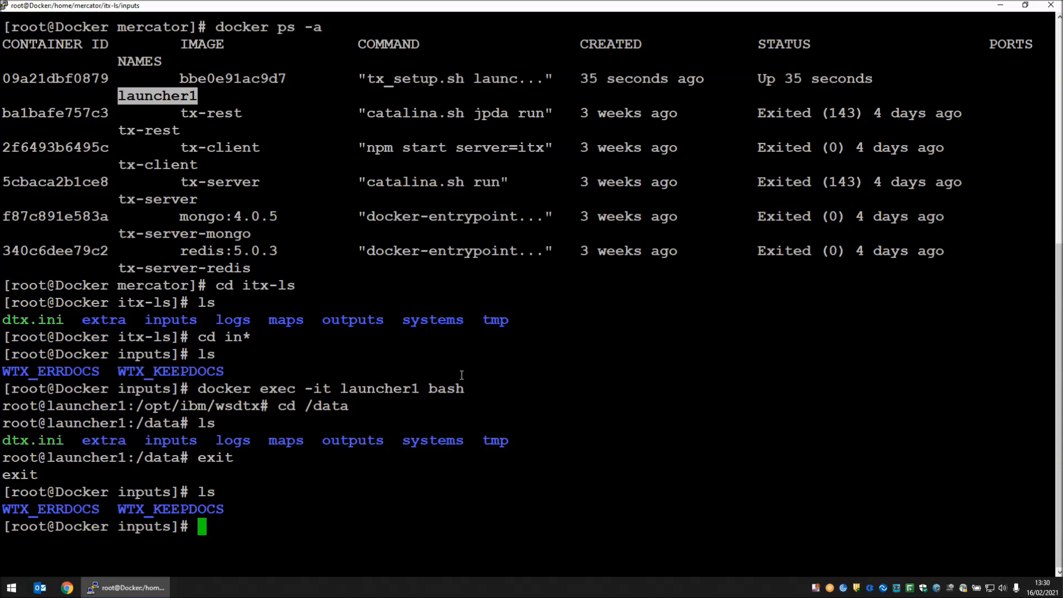
text(ls ../out*)
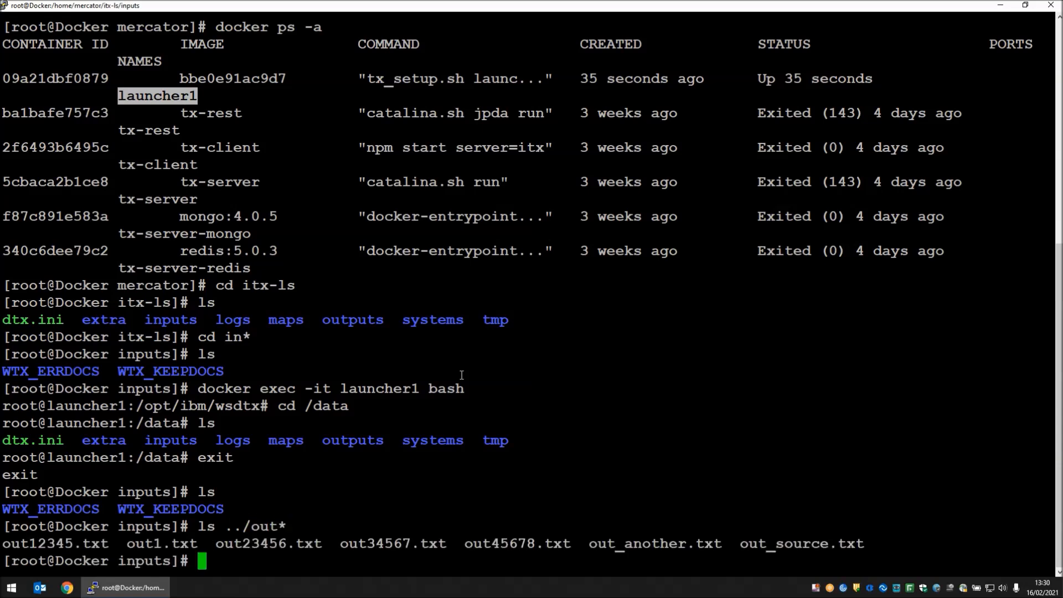
mouse_move(294, 519)
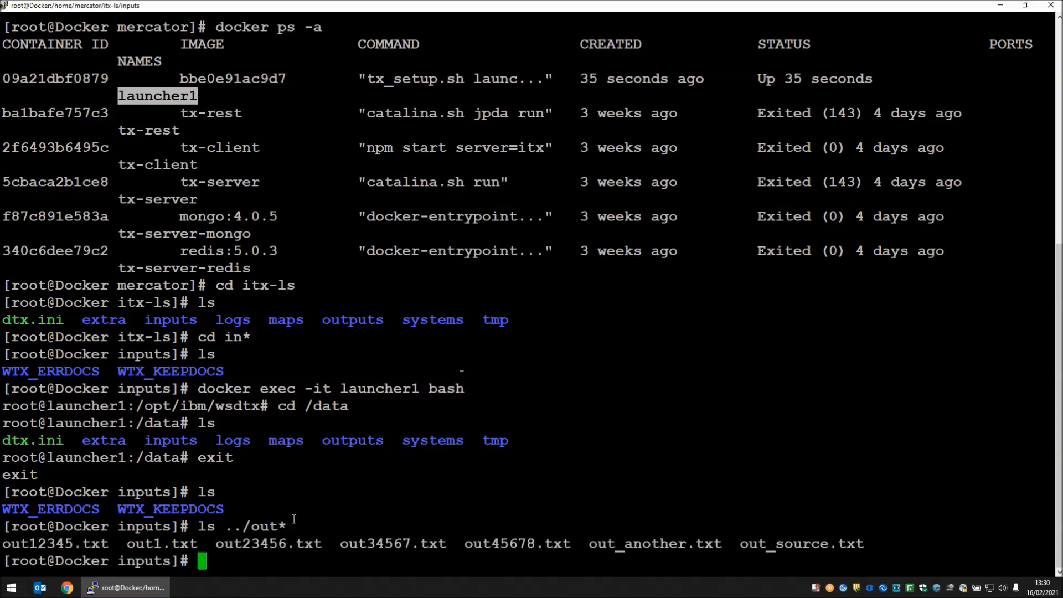
- Remove the .txt files from ../outputs with rm
text(rm ../out*/*.txt)
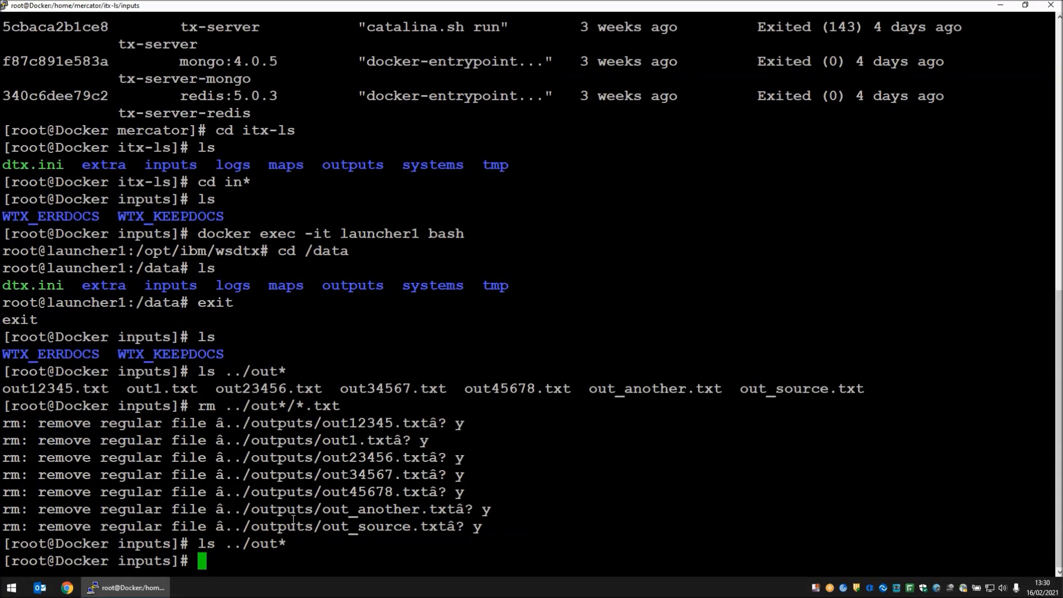
- Write 'stuff' into a new in12345.txt input file with echo
text(echo)
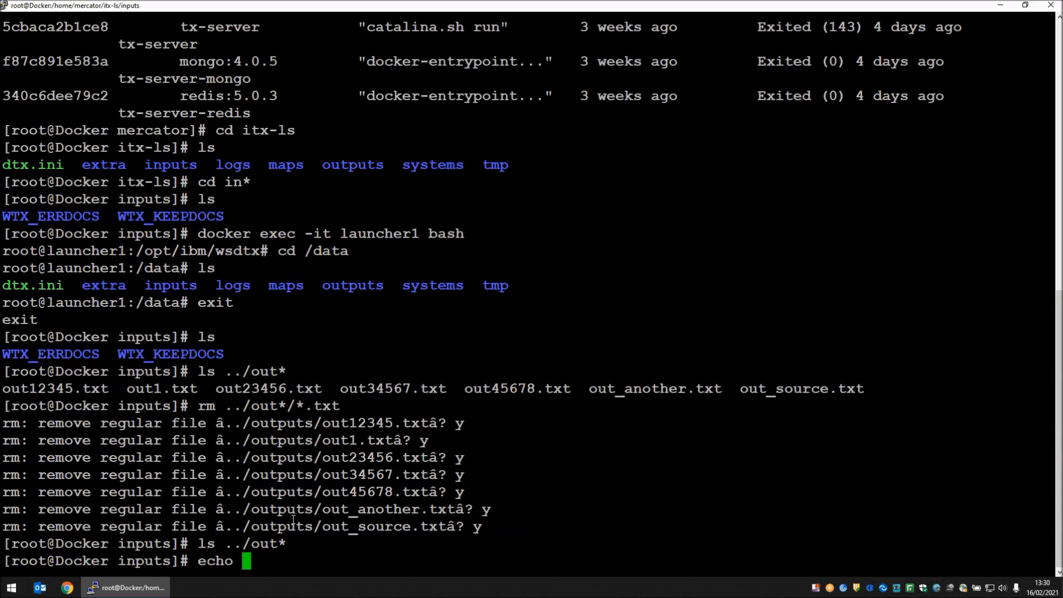
text(stuff)
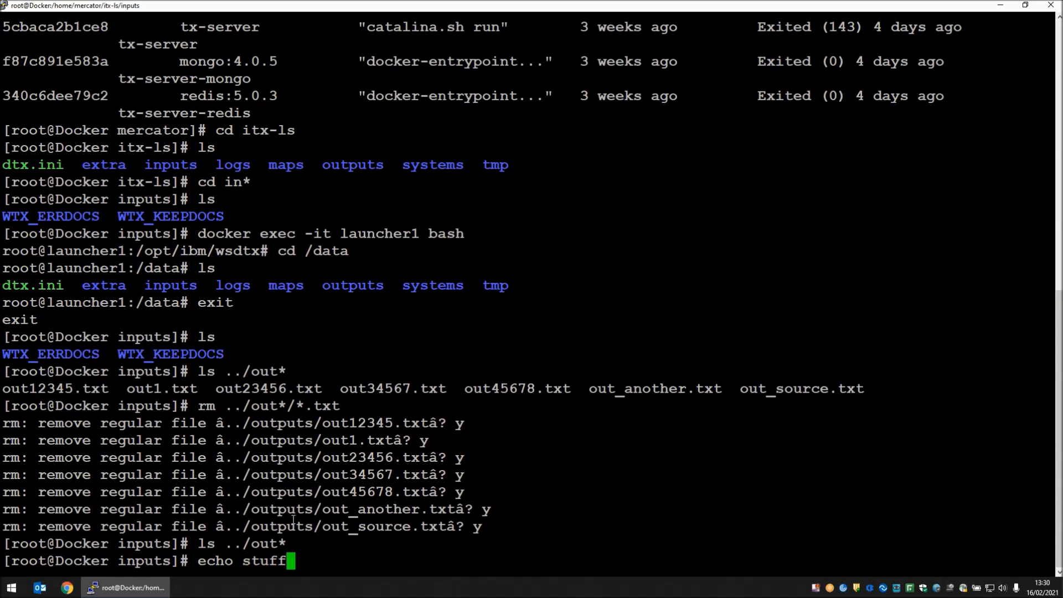
text(>in1)
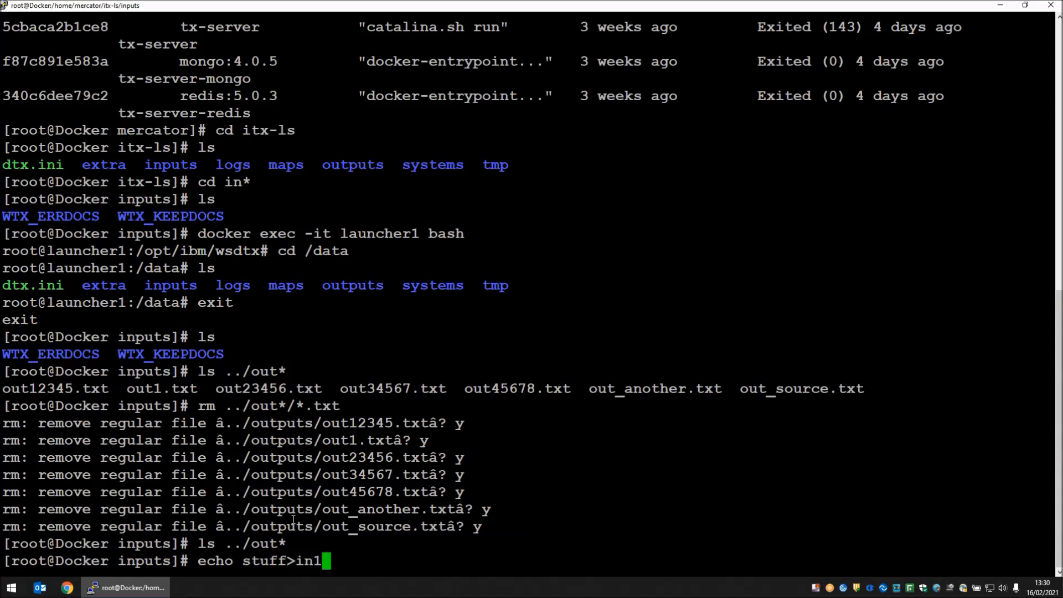
text(2345.txt)
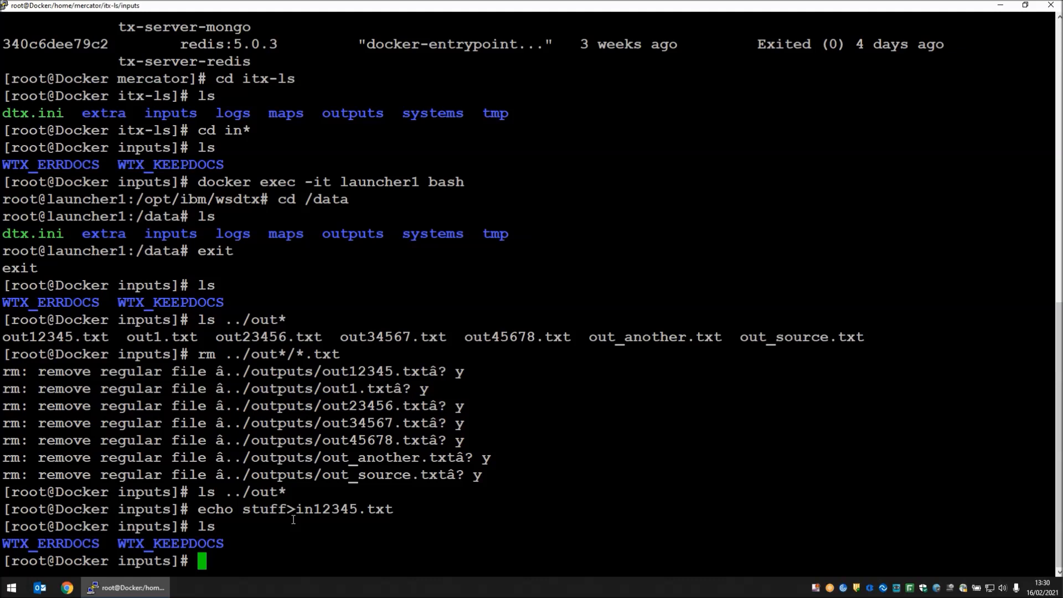
text(echo stuff>in12345.txt)
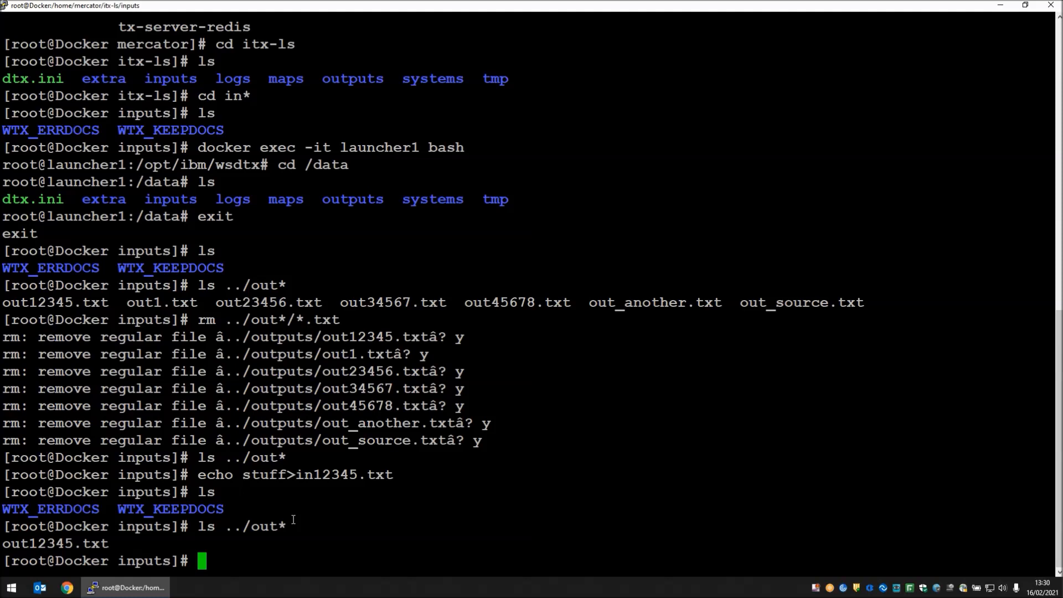
- Show the resulting ../outputs/out12345.txt with cat
text(cat ../)
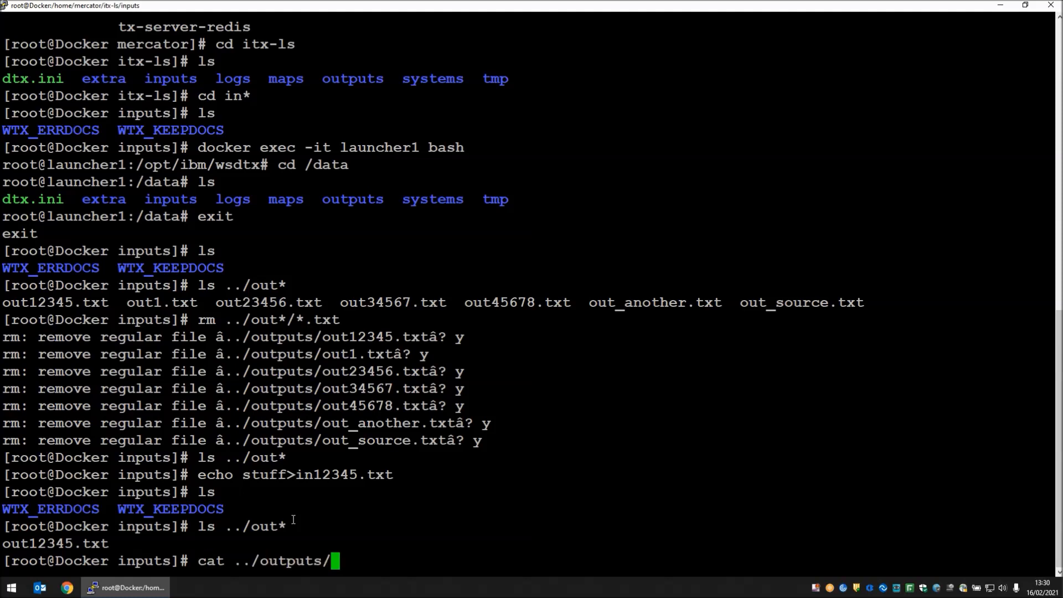
text(out)
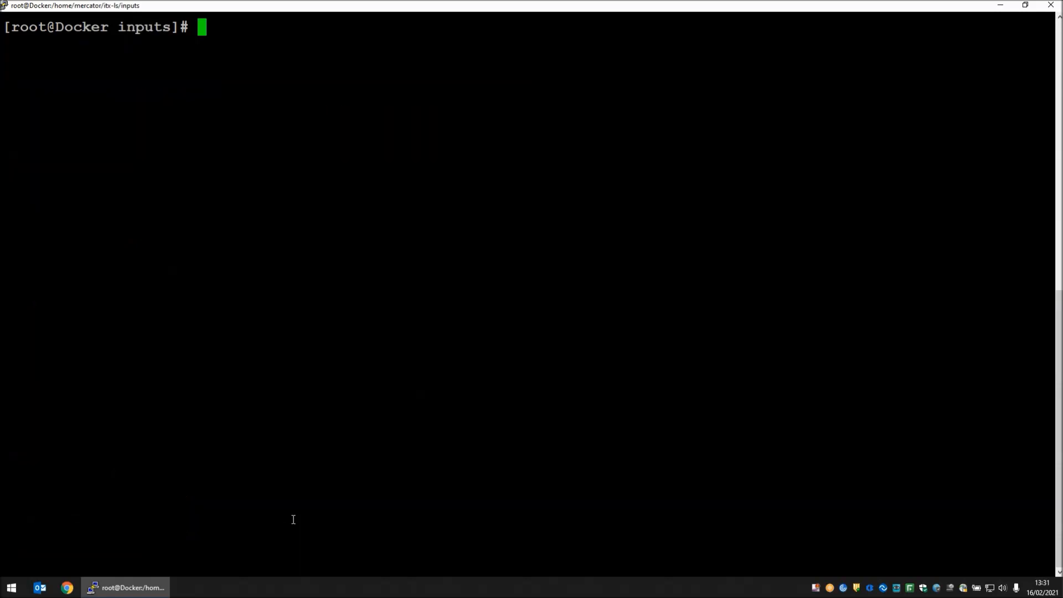
- Open t:\LauncherDocker\create_container.txt in Notepad via the Run prompt
key(Win+r)
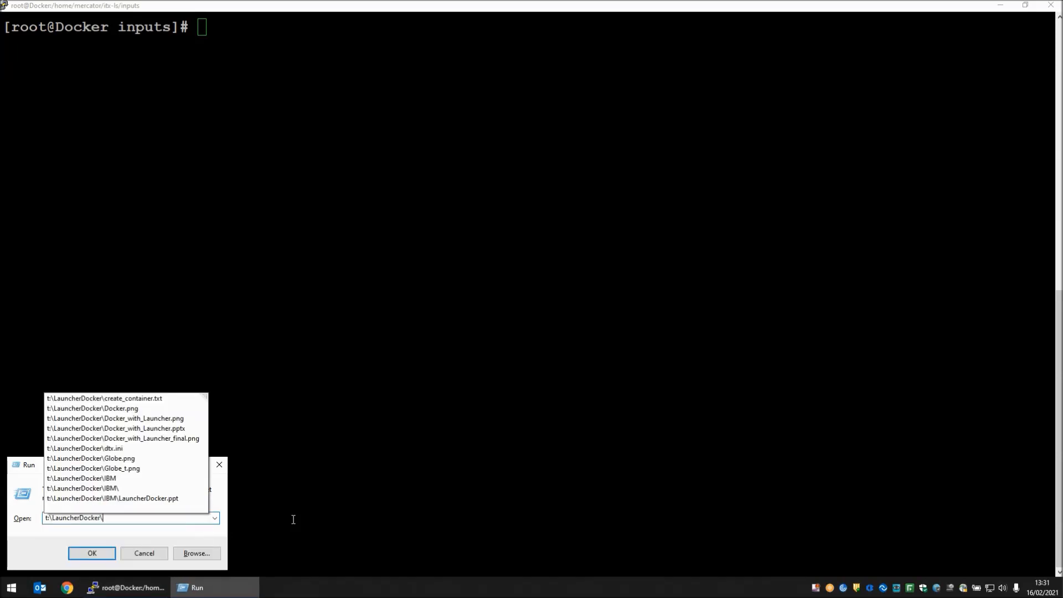
click(92, 554)
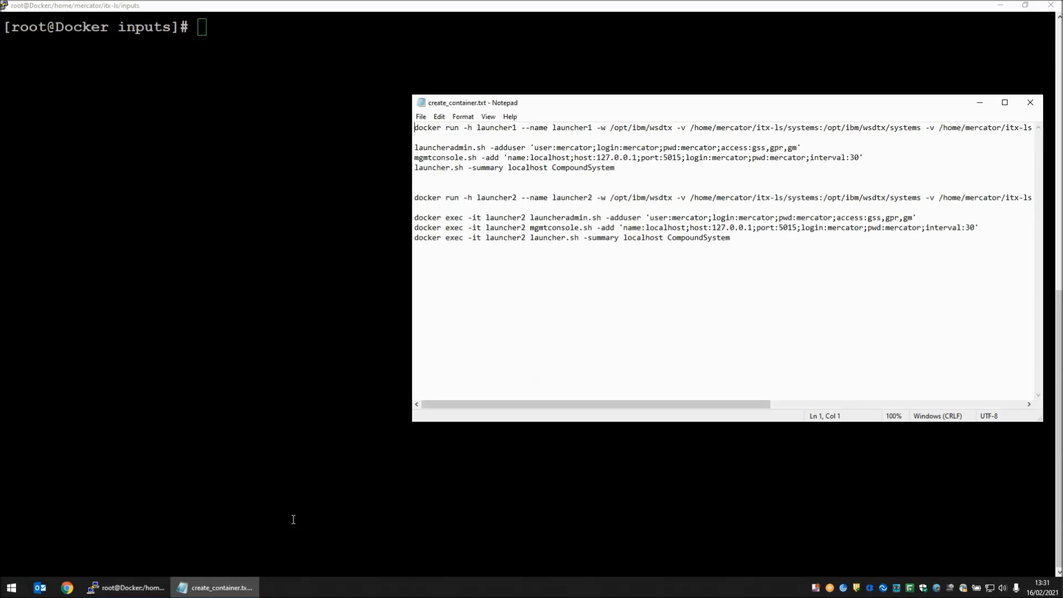
click(417, 147)
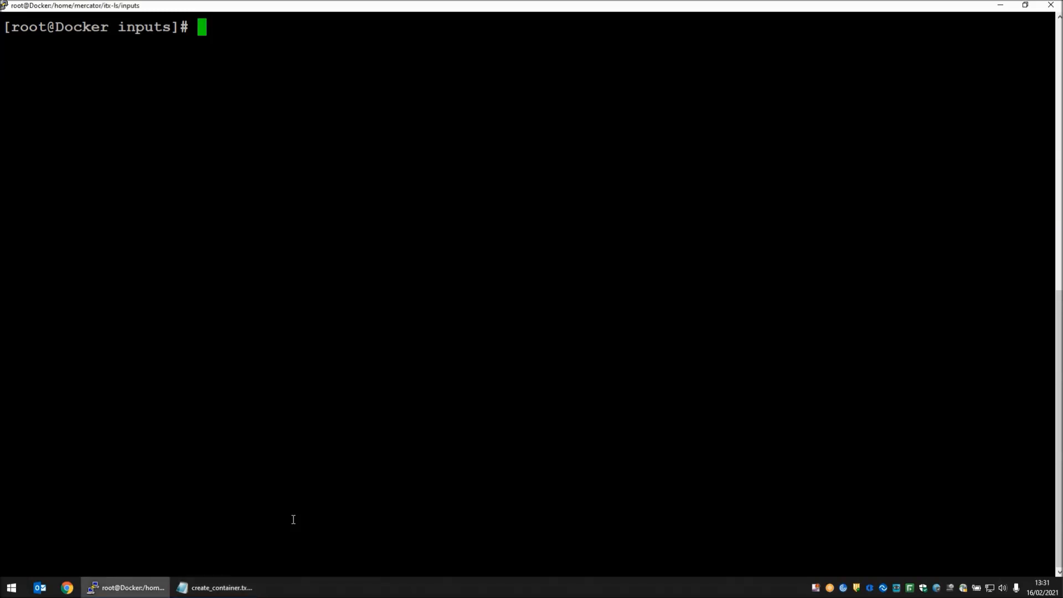
- Enter a bash shell in the launcher1 container and source ./setup
text(docker ex)
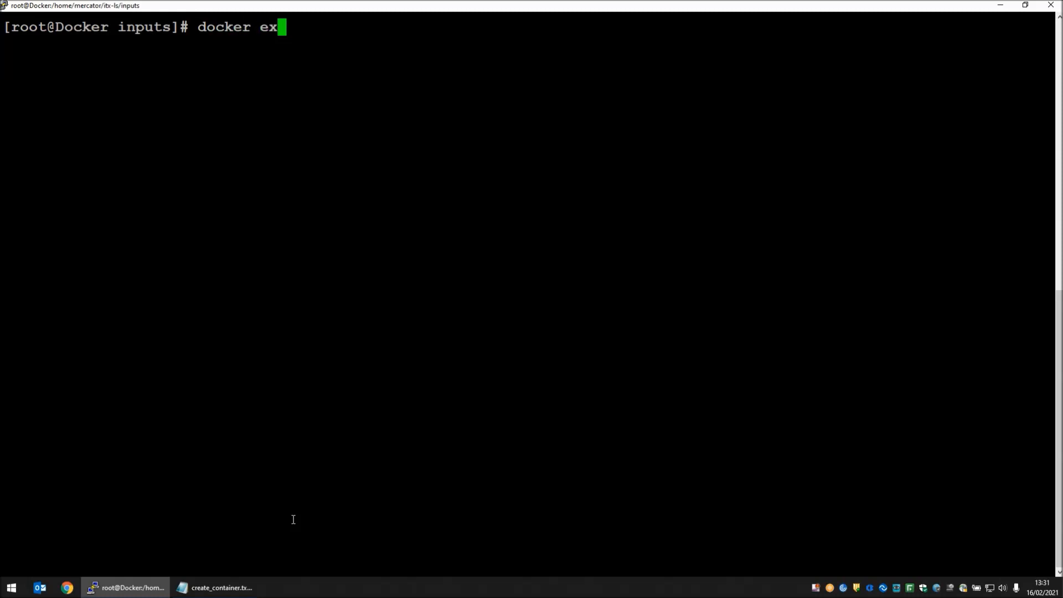
text(ec -it launcher1 bash)
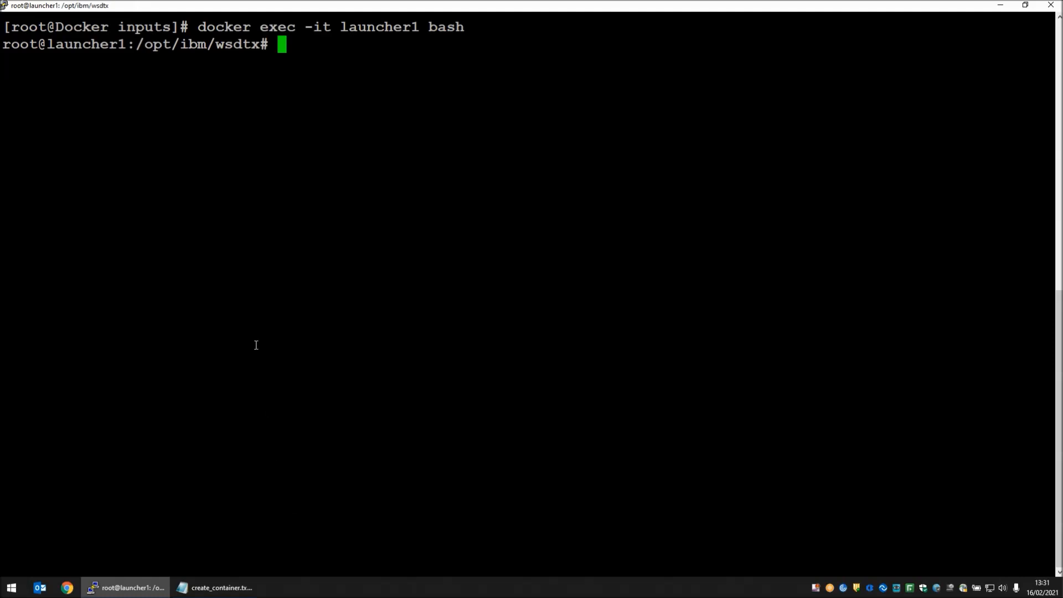
text(. ./setup)
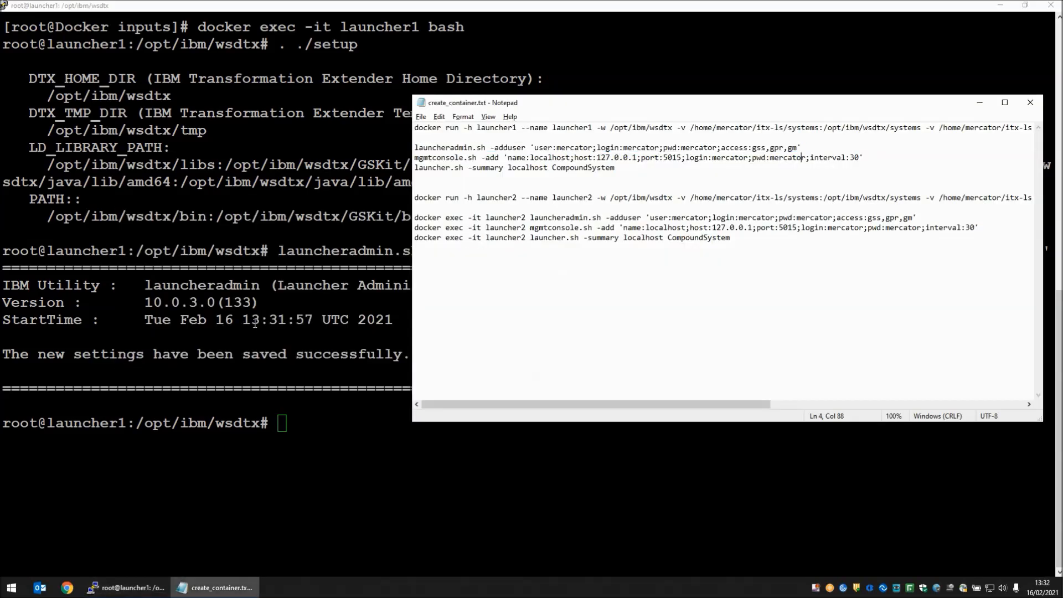
- Add the mercator launcher user and localhost management console entry from the notes, then list the directory
drag(414, 158, 862, 158)
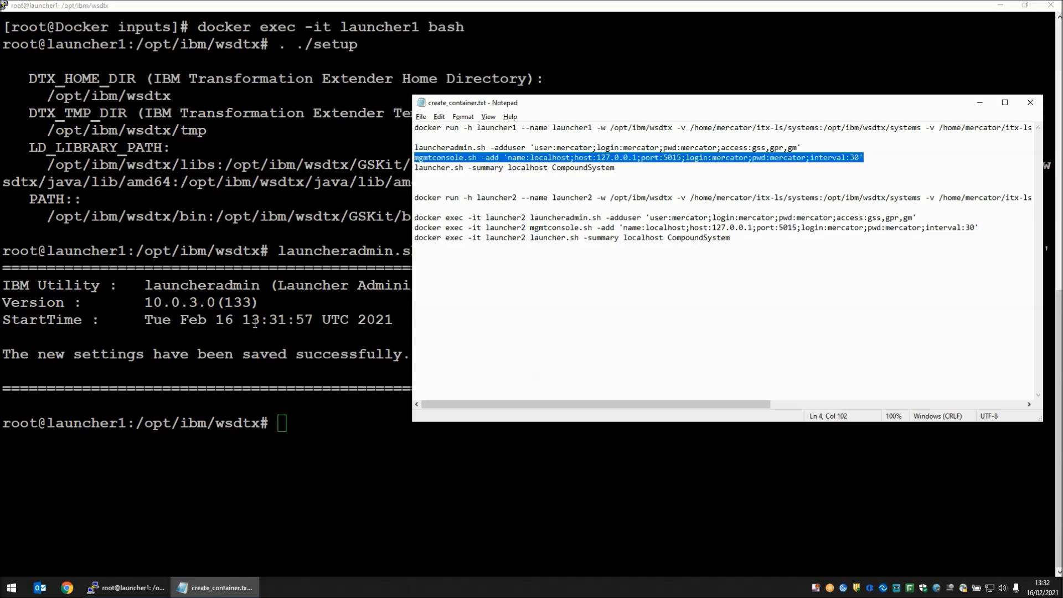
click(124, 587)
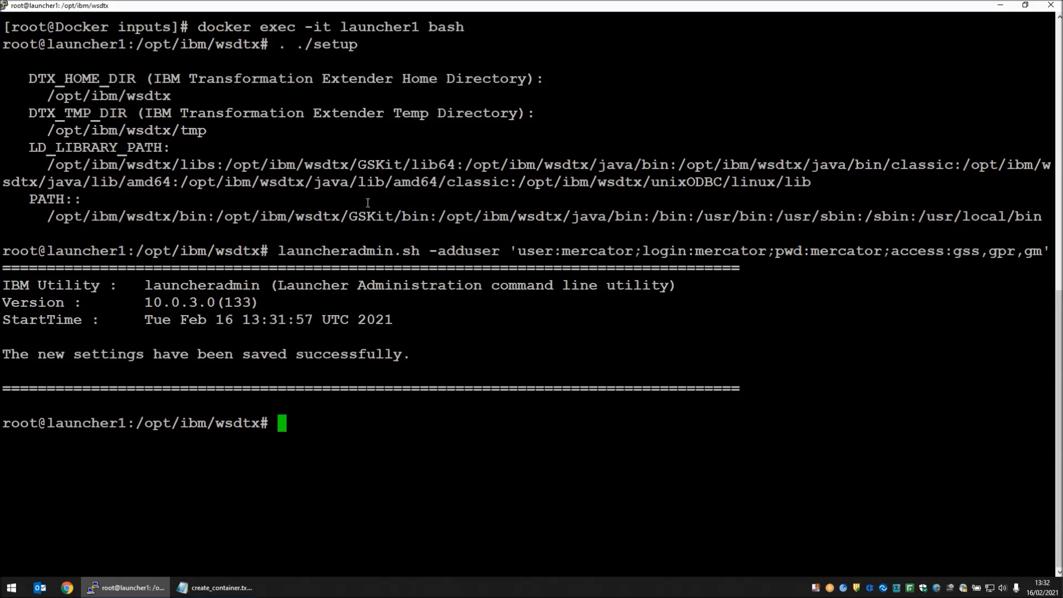
mouse_move(355, 197)
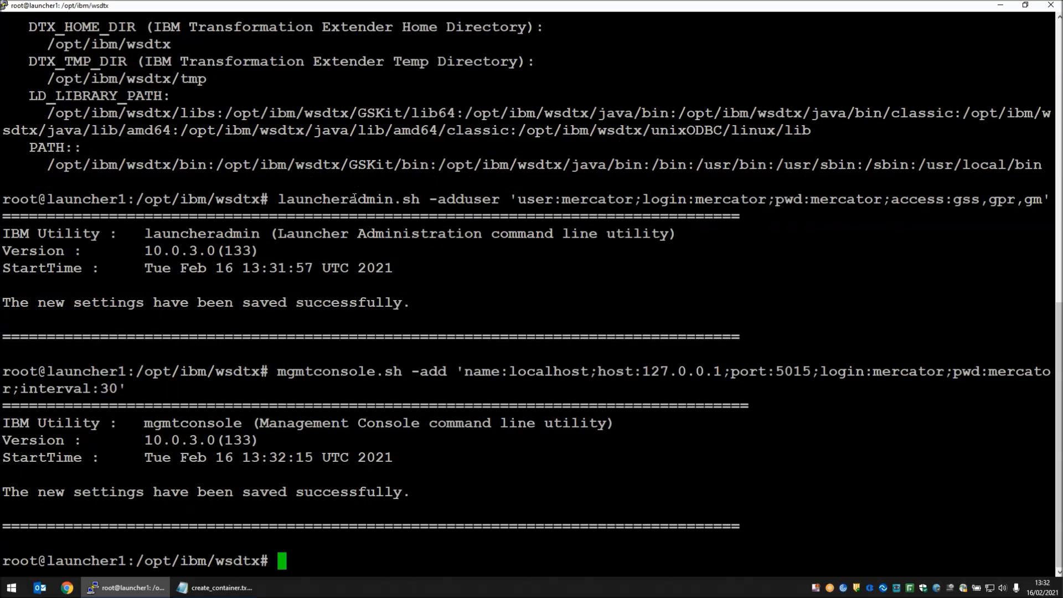
text(ls)
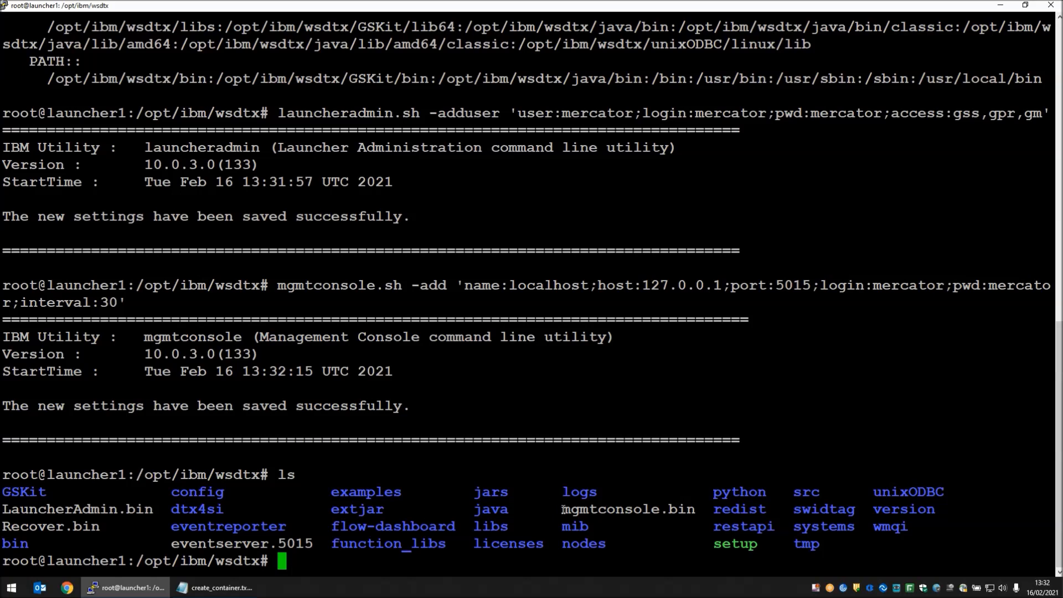
- Check the CompoundSystem summary showing Running with one map, then exit launcher1 to the host shell
double_click(627, 508)
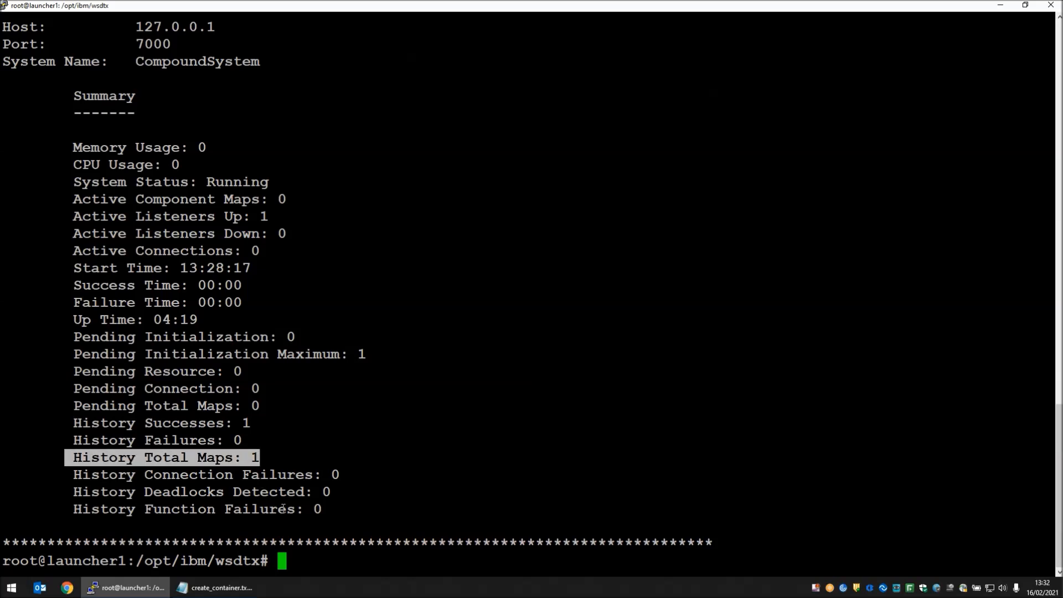
text(exit)
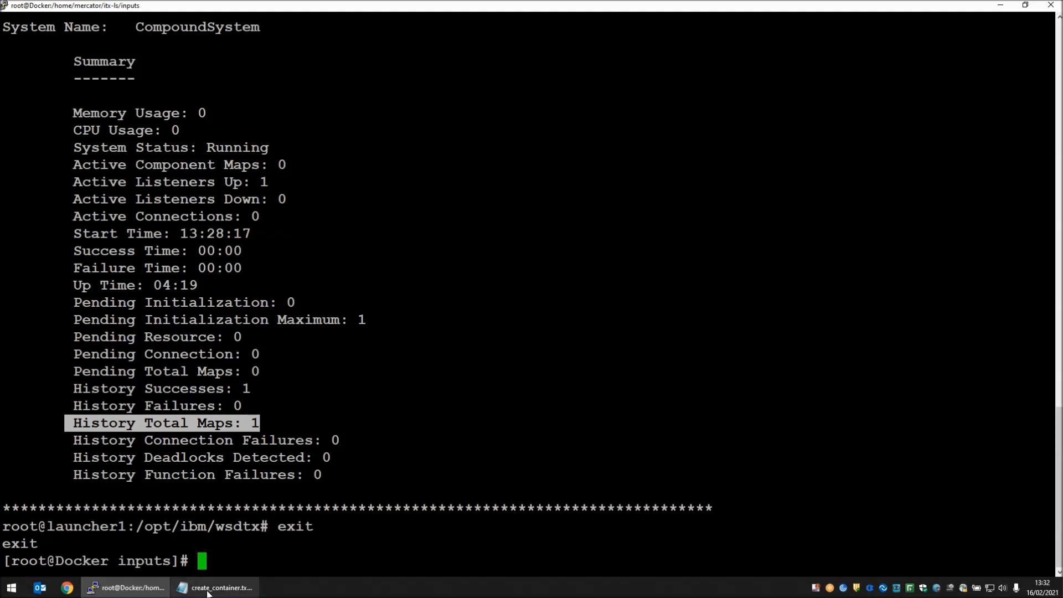
mouse_move(214, 587)
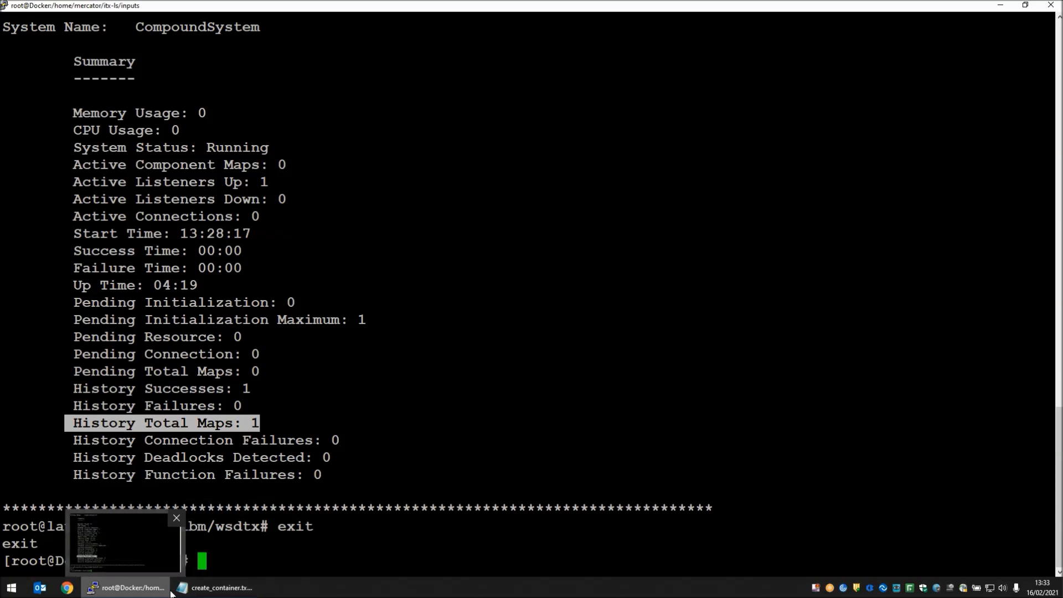
- Run the docker run command from the notes to start the launcher2 container sharing the systems and data folders
click(215, 587)
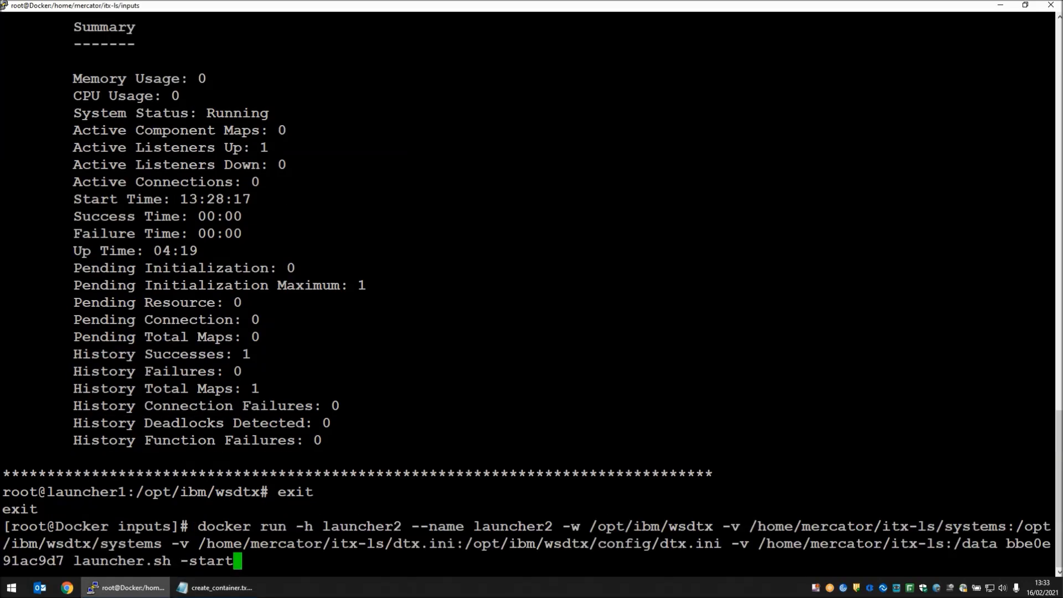
double_click(224, 527)
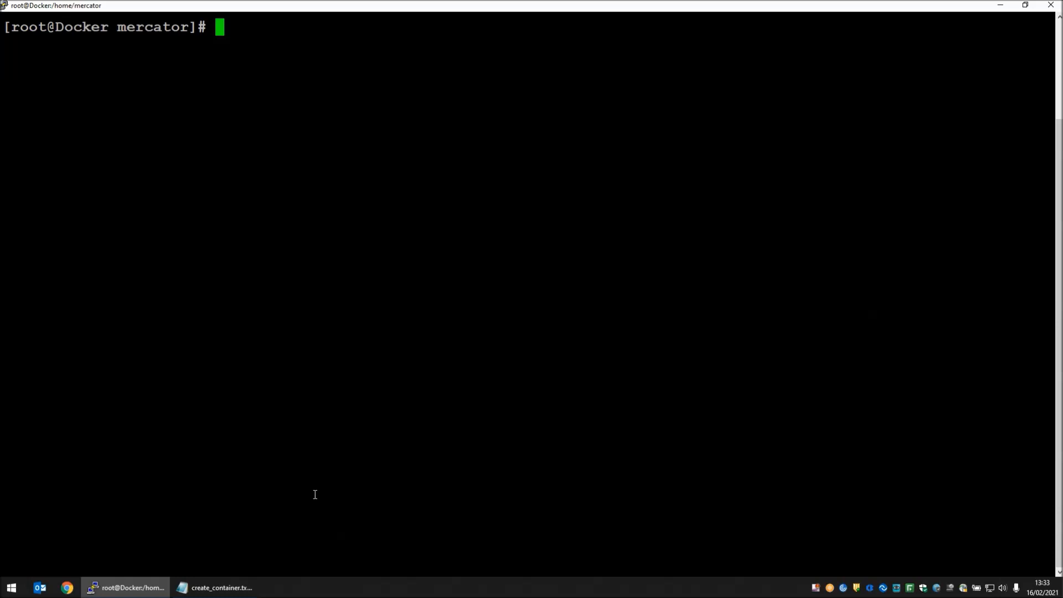
- List all containers with docker ps -a and pick out launcher2 running beside launcher1
text(docker ps -)
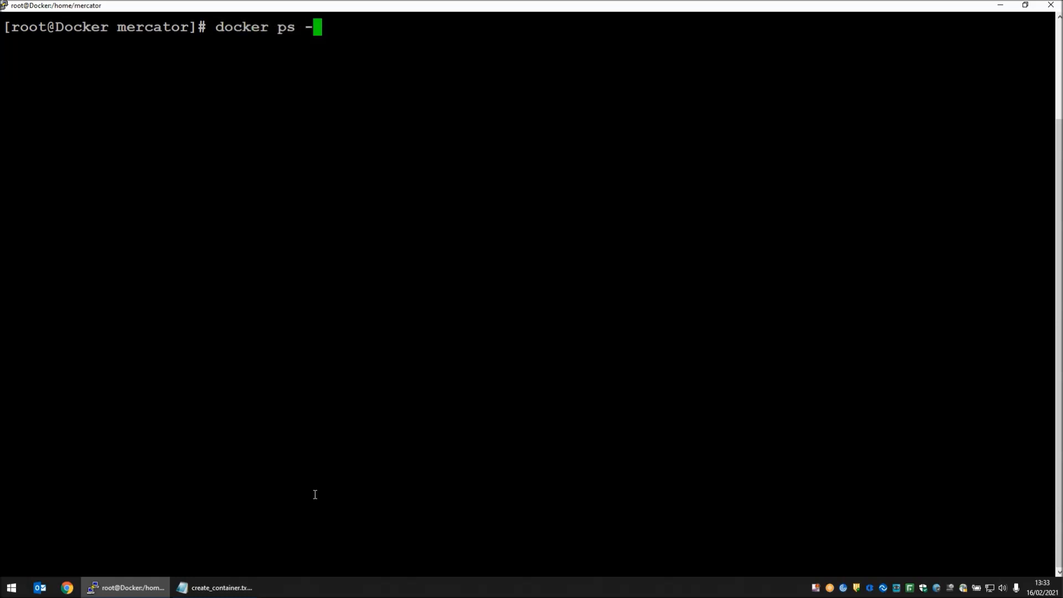
key(Return)
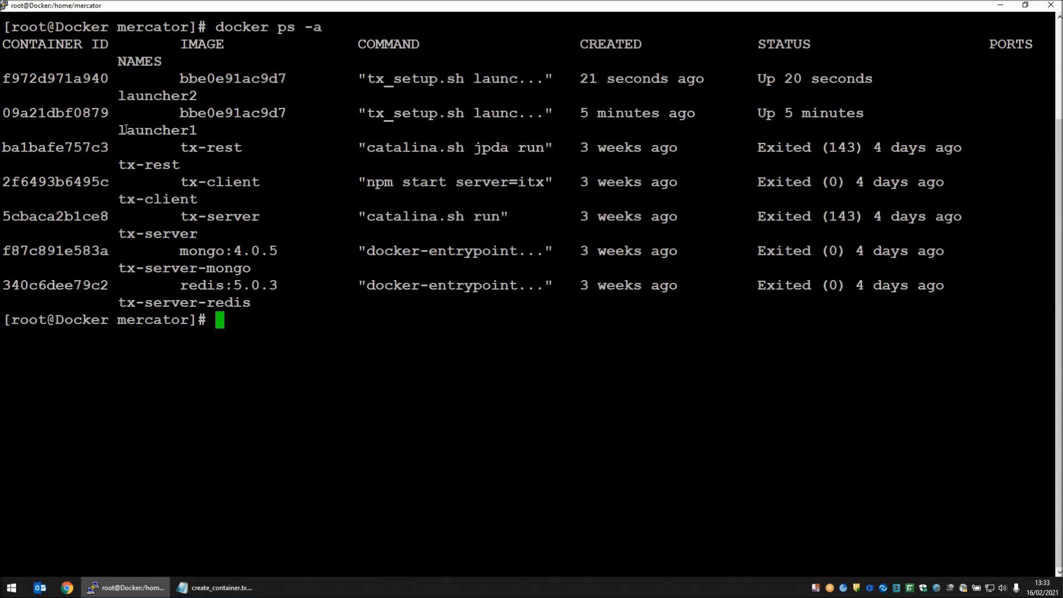
double_click(160, 95)
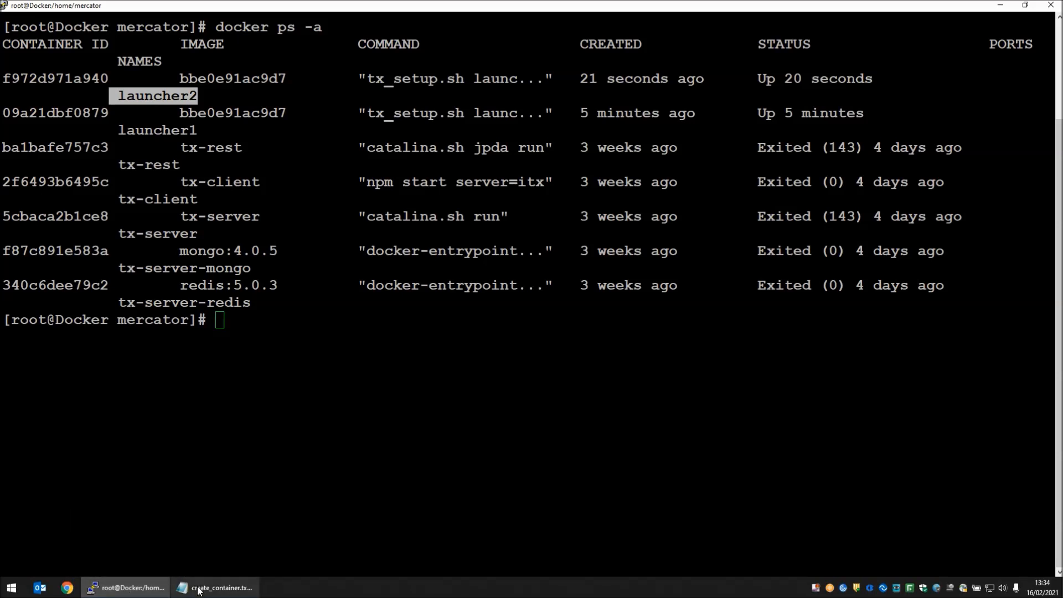
- Add the mercator user to launcher2 with the launcheradmin.sh -adduser command copied from the notes
click(214, 587)
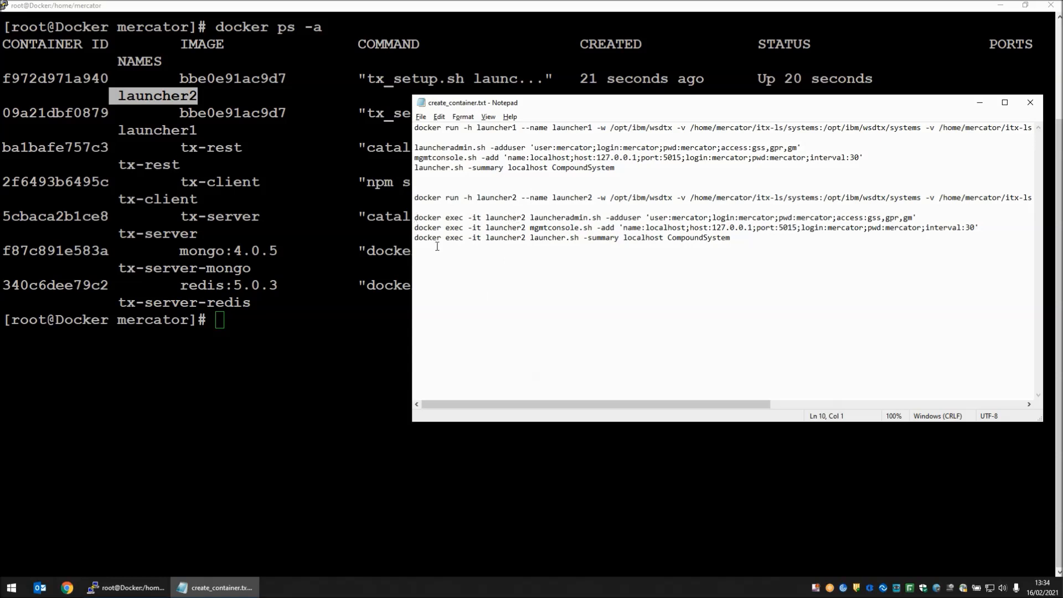
drag(414, 217, 914, 217)
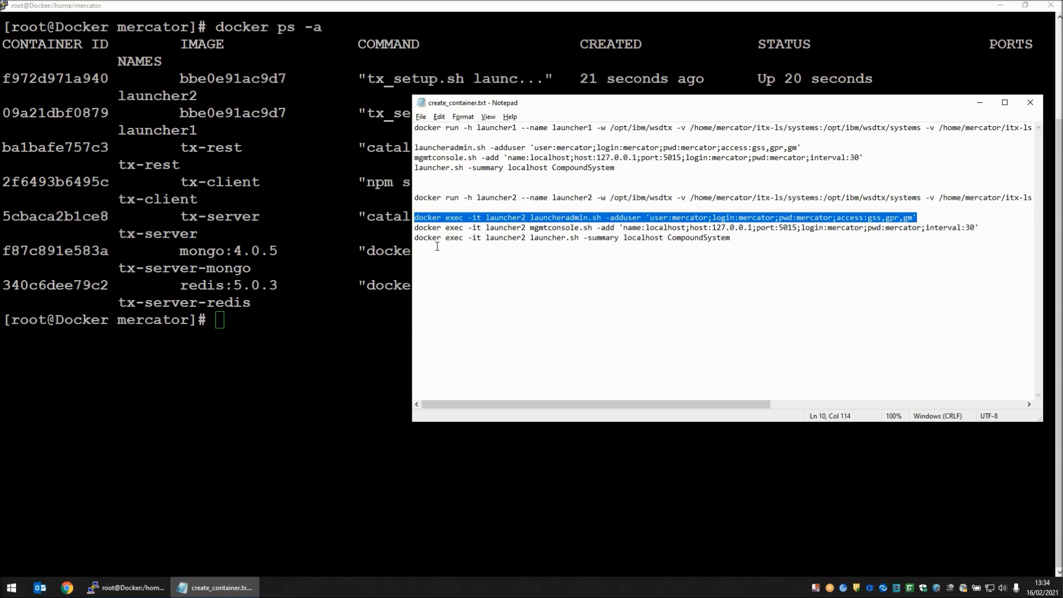
mouse_move(784, 228)
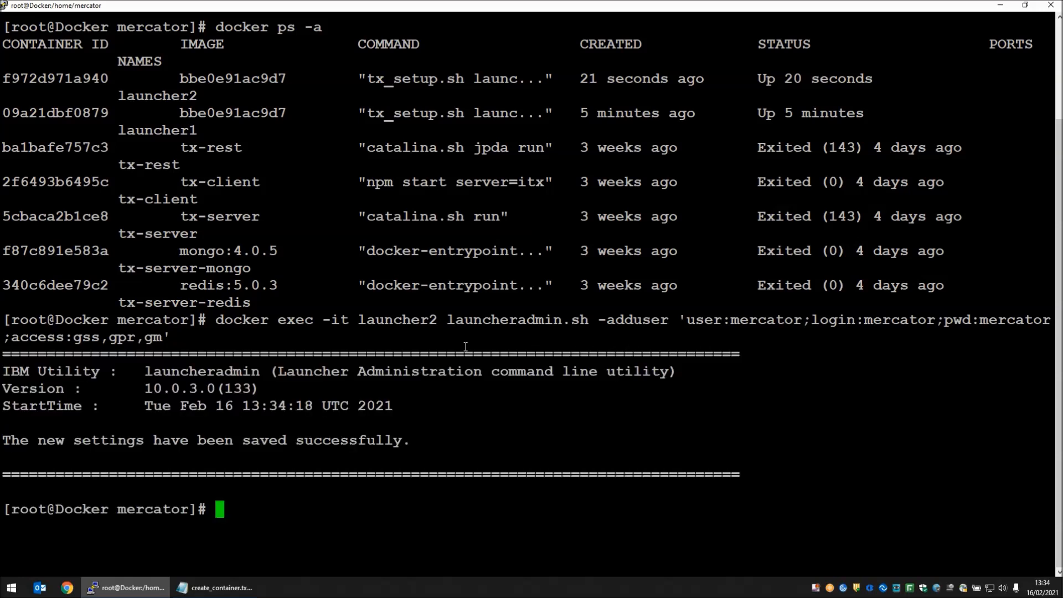
click(211, 587)
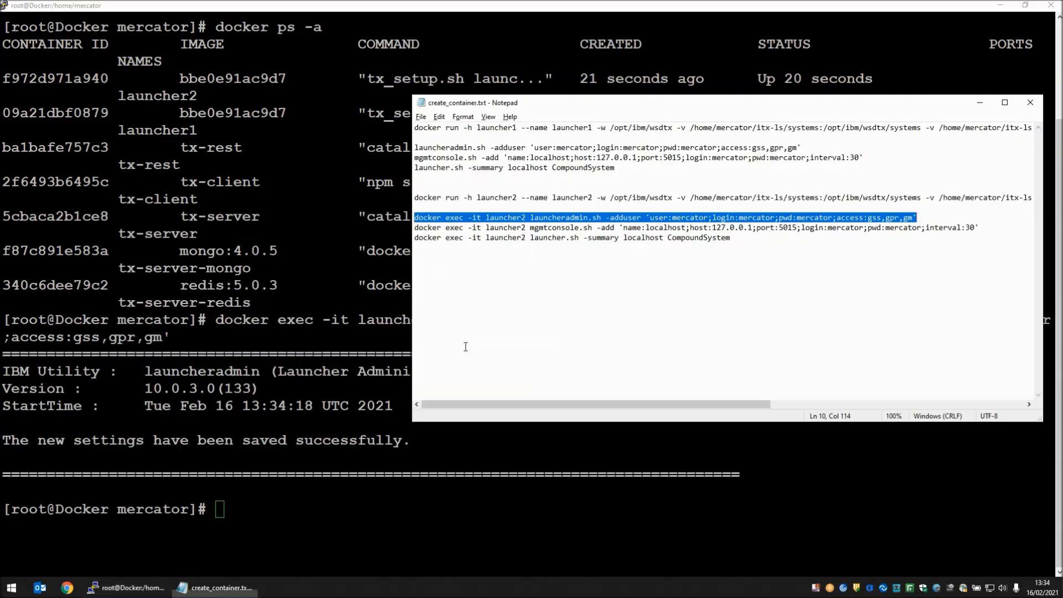
click(457, 227)
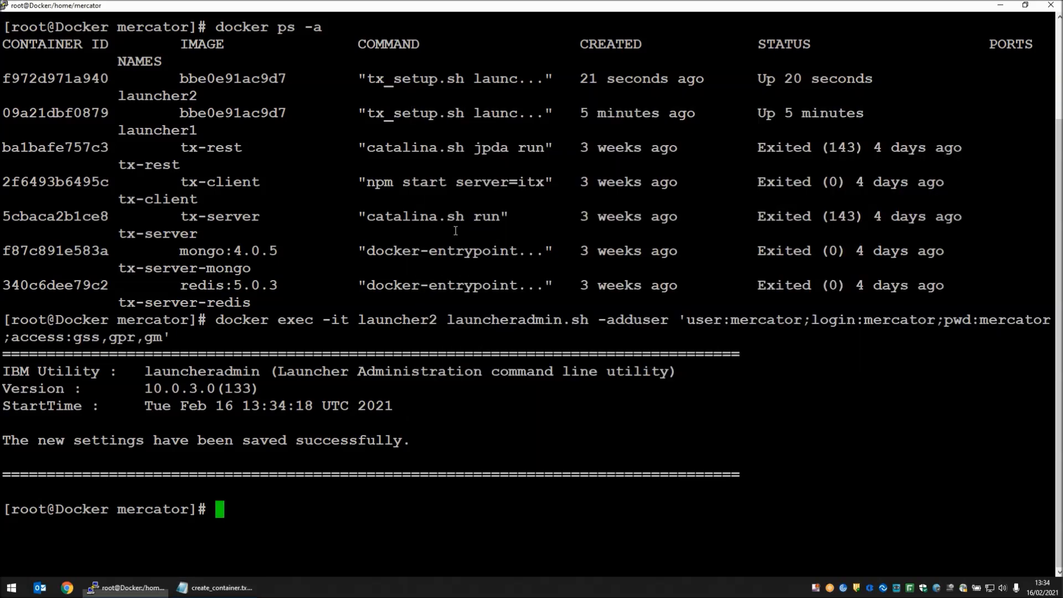
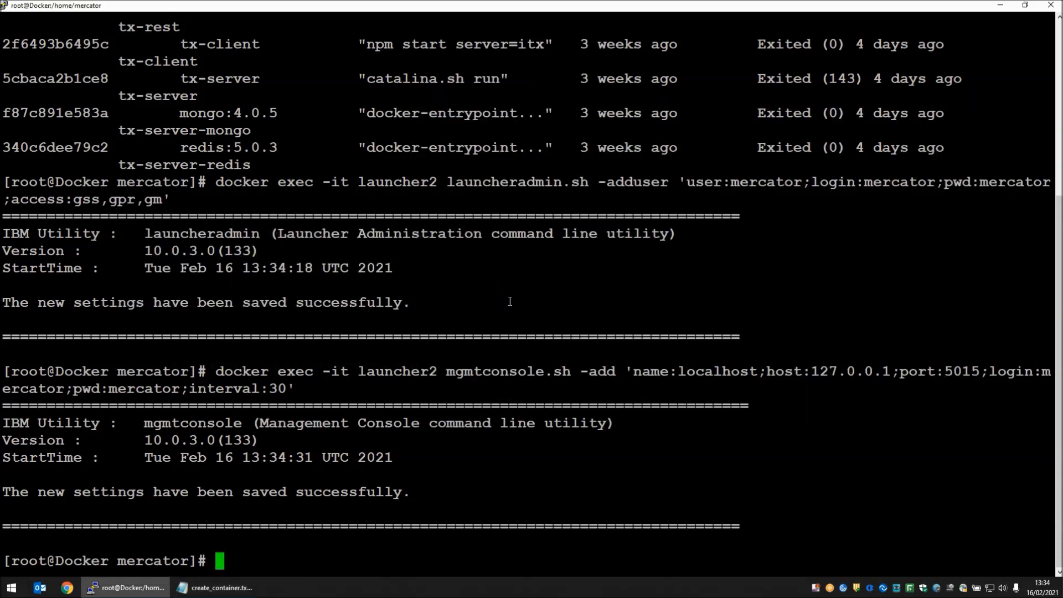
- Add the localhost:5015 console connection to launcher2 and show its CompoundSystem summary running
text(docker exec -it launcher2 launcher.sh -summary localhost CompoundSystem)
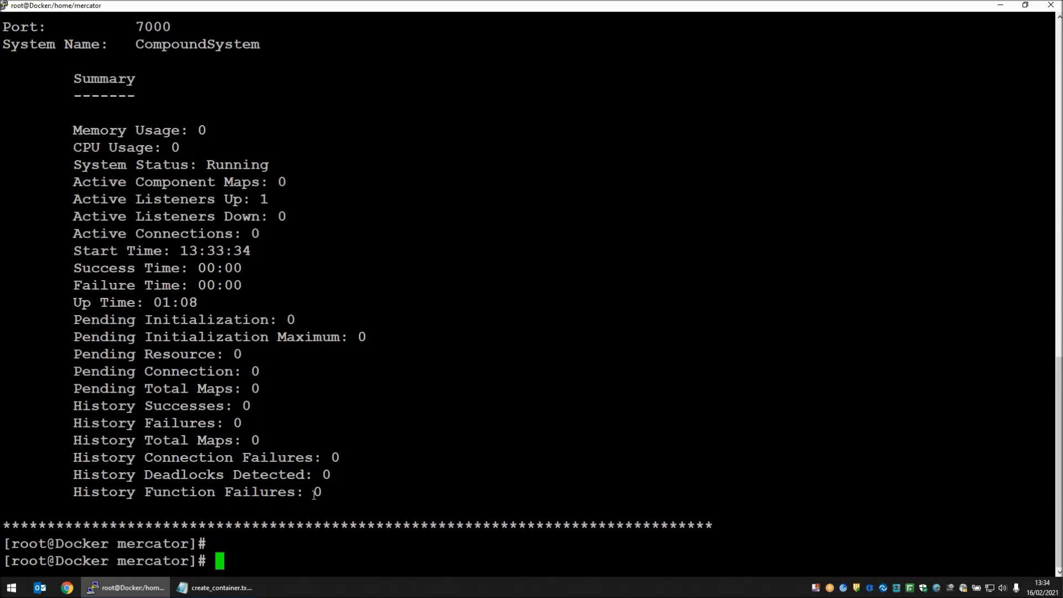
- Move into the itx-ls inputs folder and write the word two into in23456.txt
text(pwd)
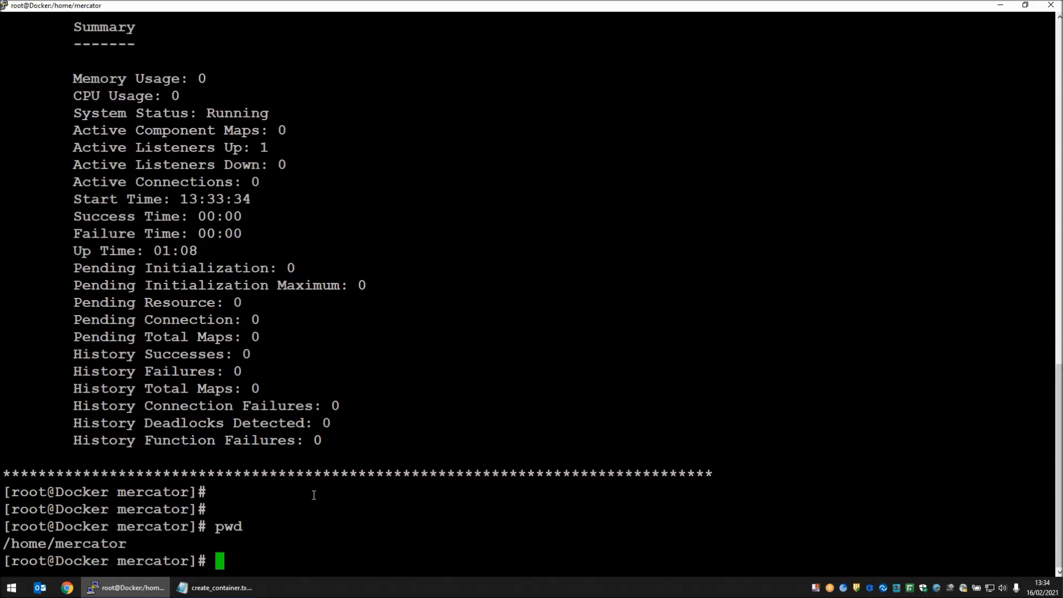
text(cd itx-ls/in*)
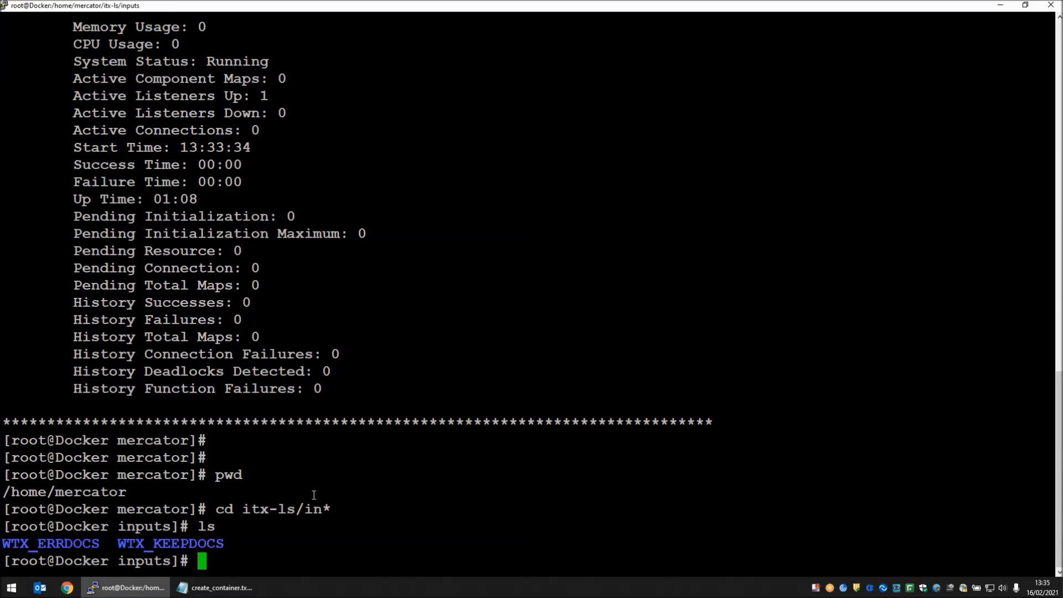
text(echo tw)
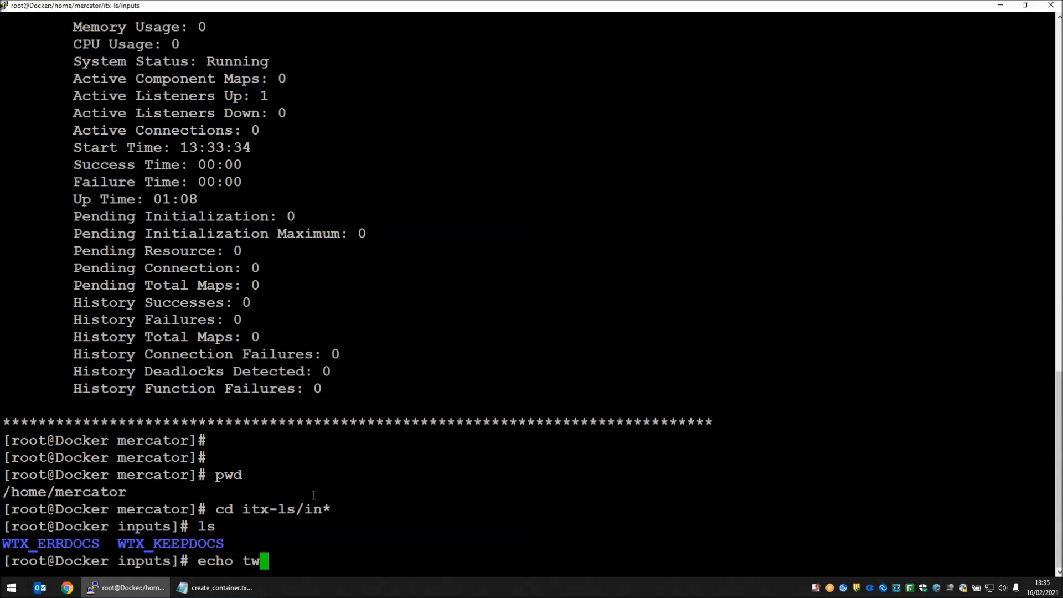
text(o>23)
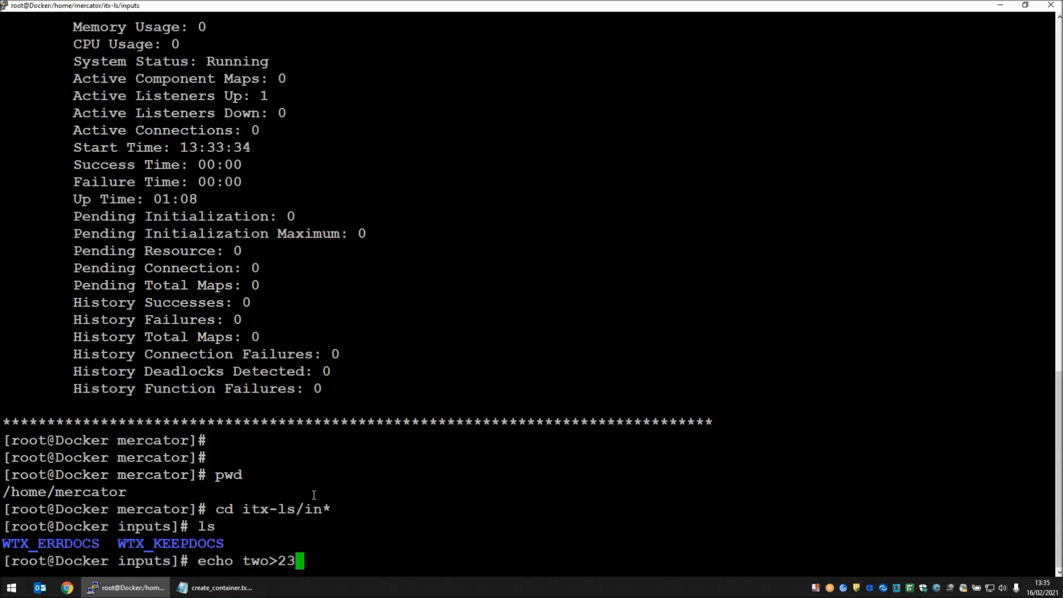
key(Backspace)
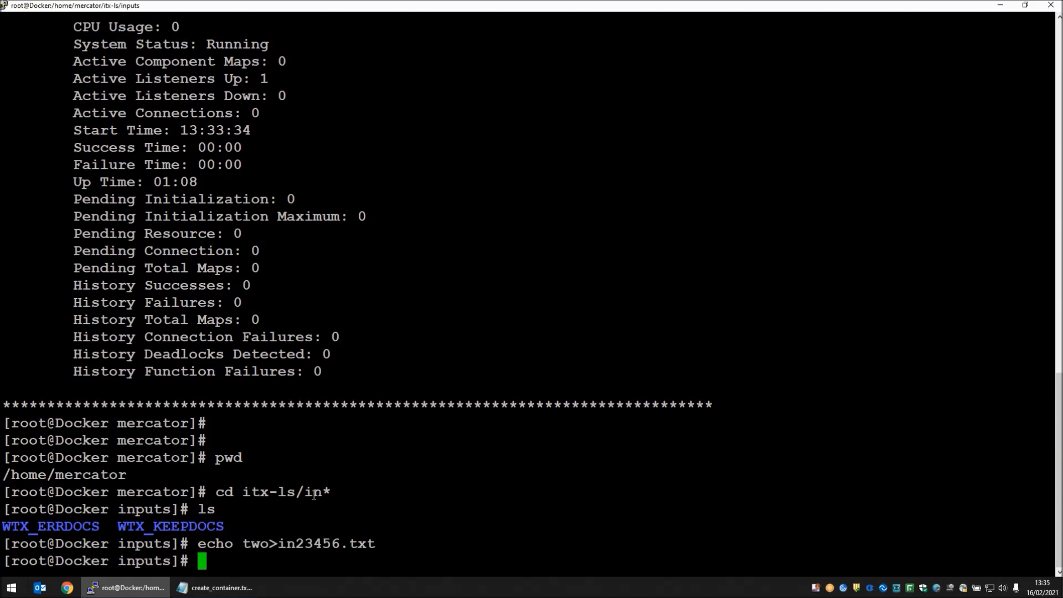
- List the inputs folder to see the file consumed, then list ../out* showing out12345.txt and out23456.txt
text(ls)
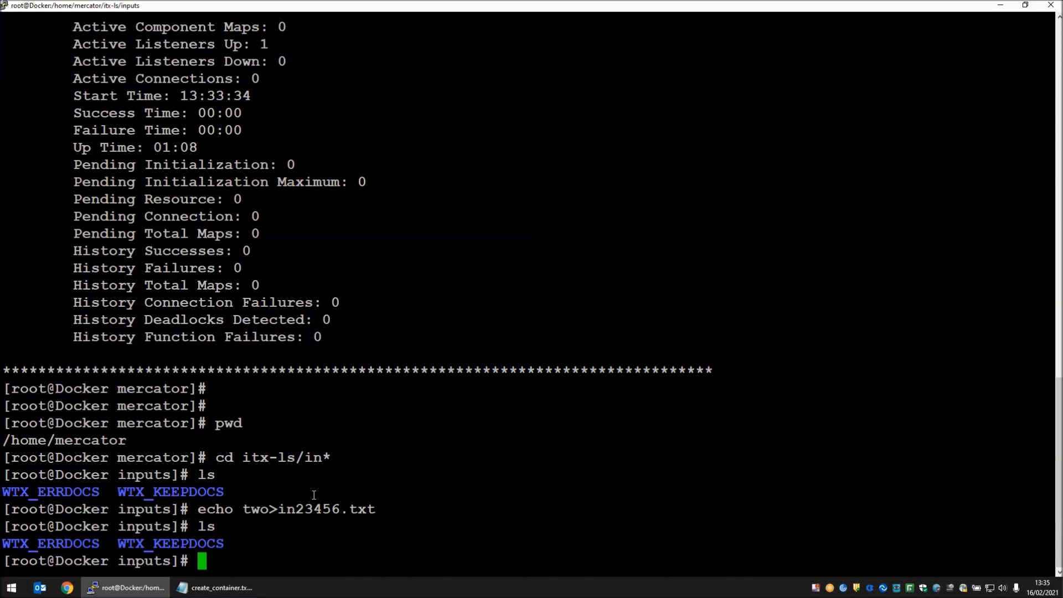
text(ls)
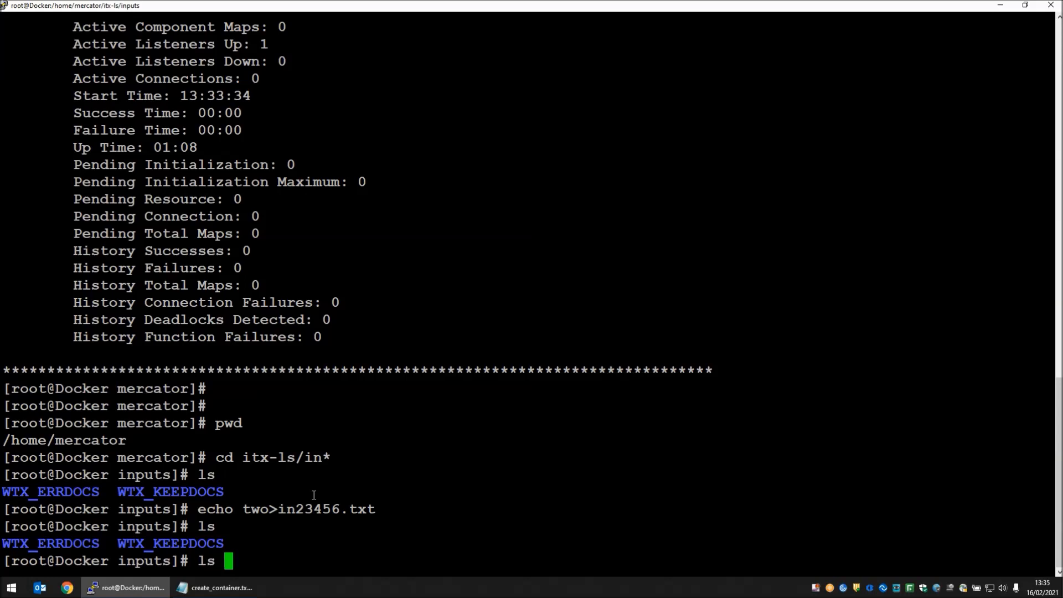
text(../out*)
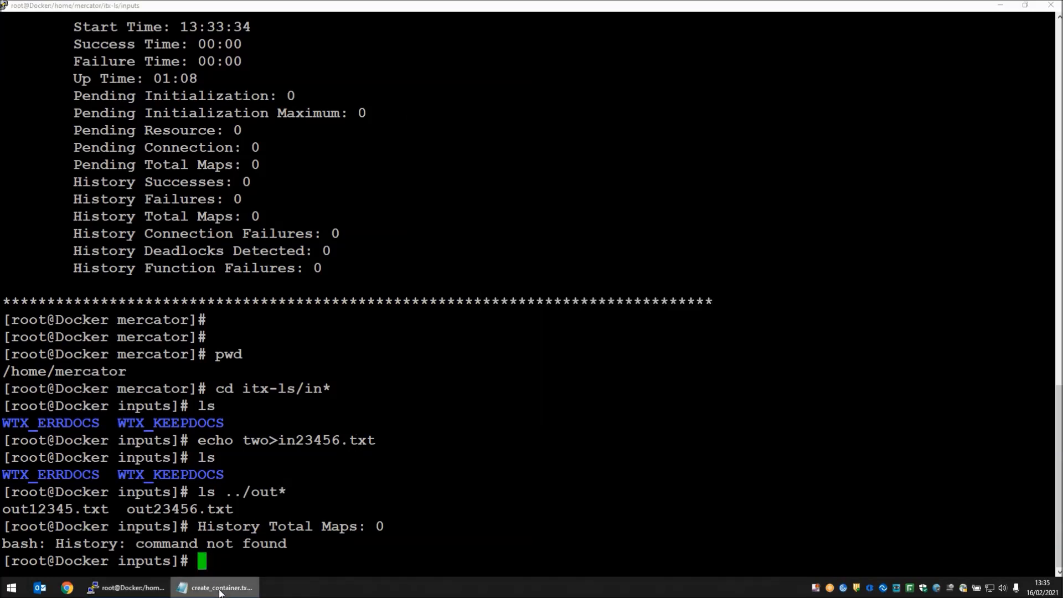
- Run the CompoundSystem summary for launcher2, then edit the notes command for launcher1, each showing one map
text(docker exec -it launcher2 launcher.sh -summary localhost CompoundSystem)
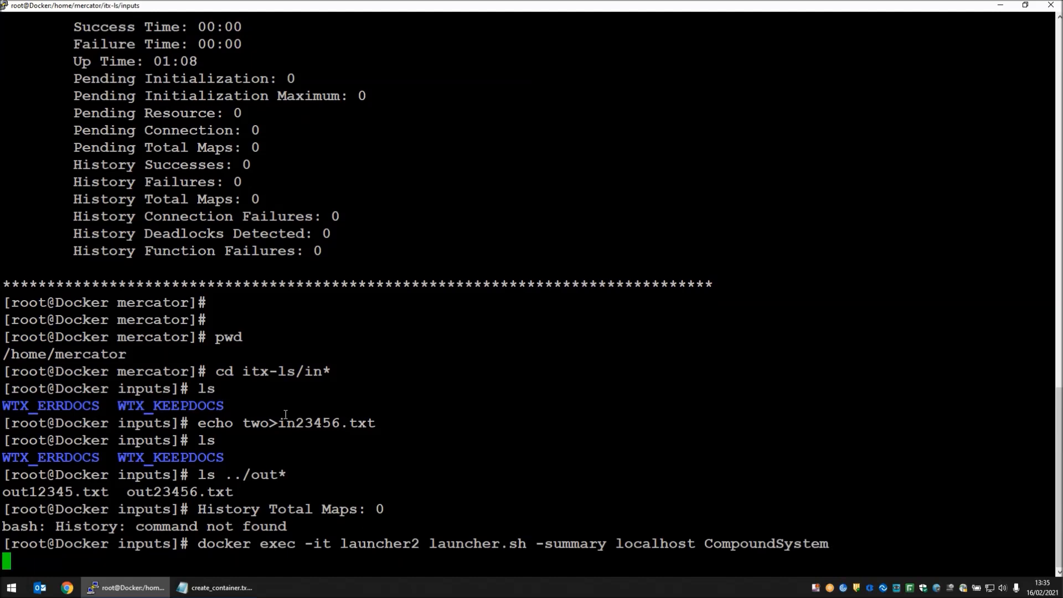
key(Return)
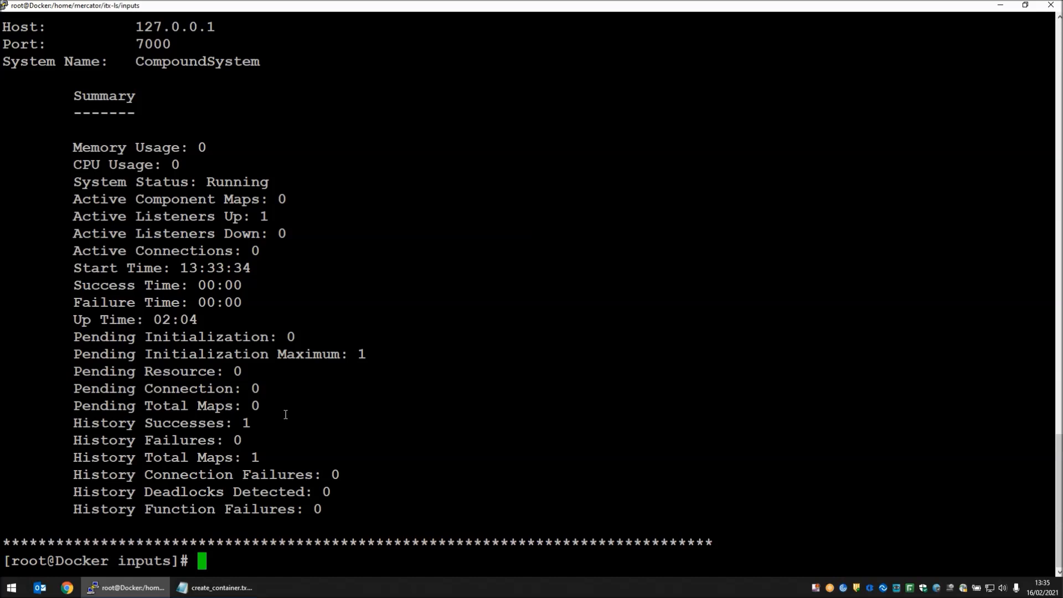
mouse_move(272, 458)
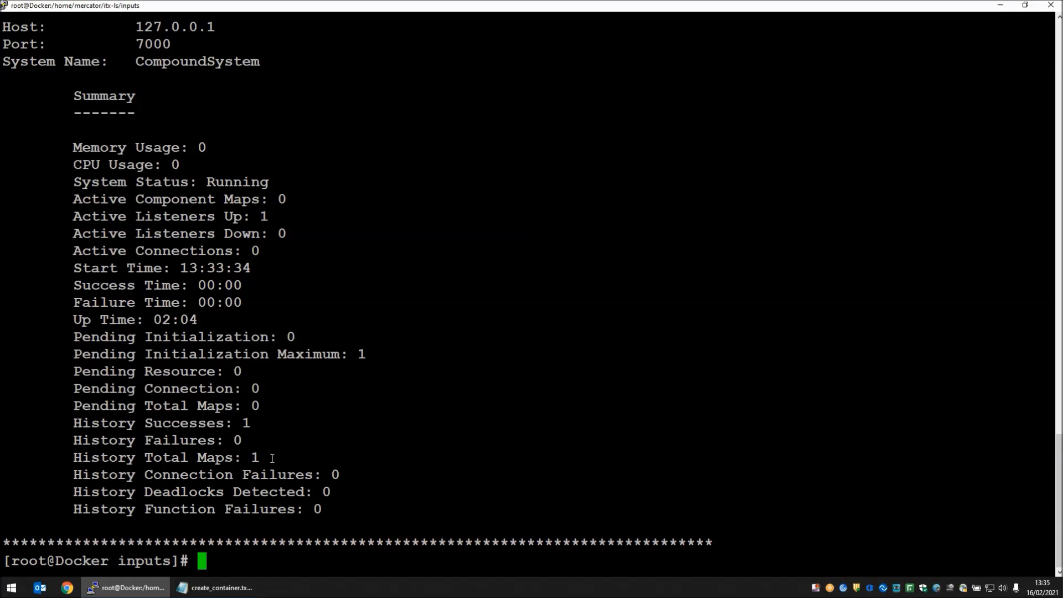
click(215, 587)
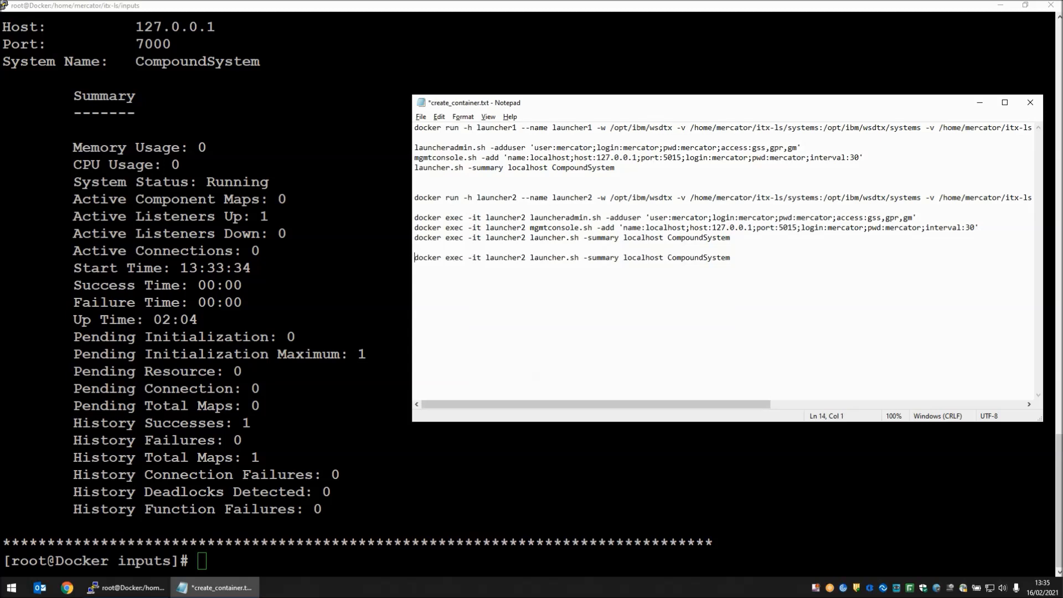
click(523, 257)
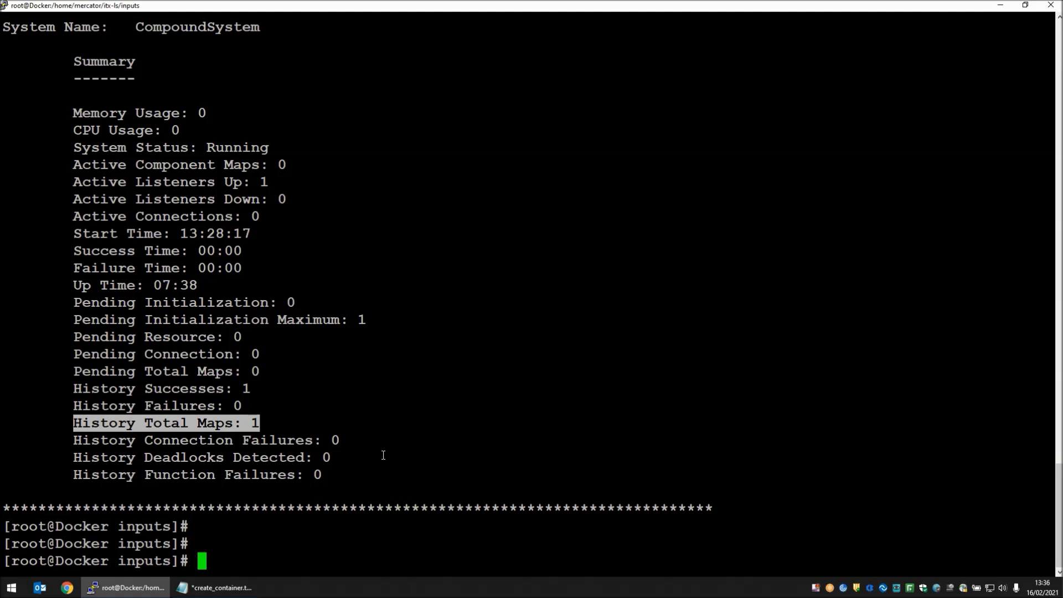
- Write three into in34567.txt and four into in45678.txt in the inputs folder
text(echo three)
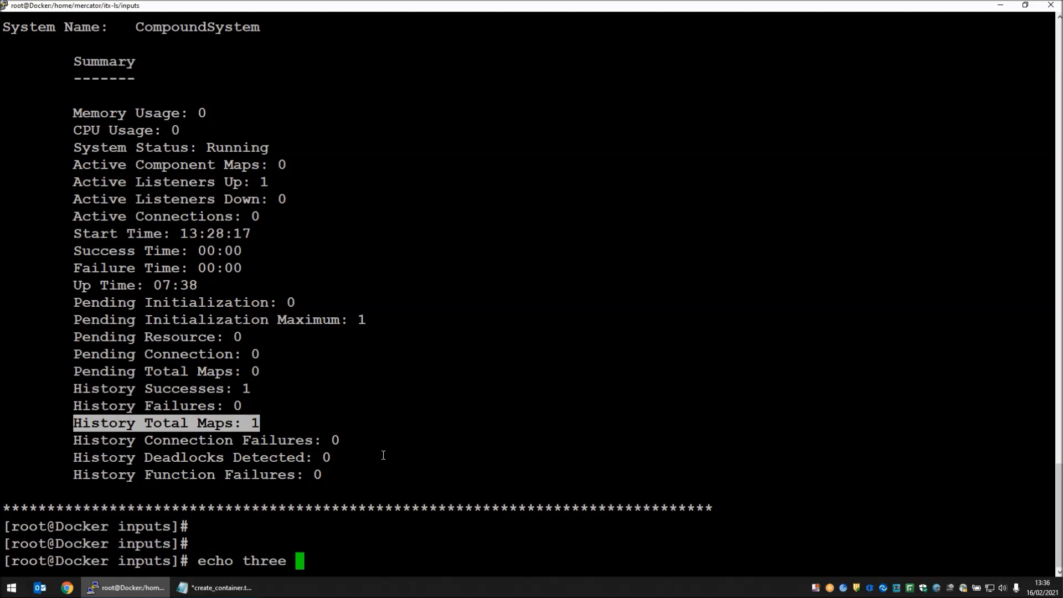
text(>in345)
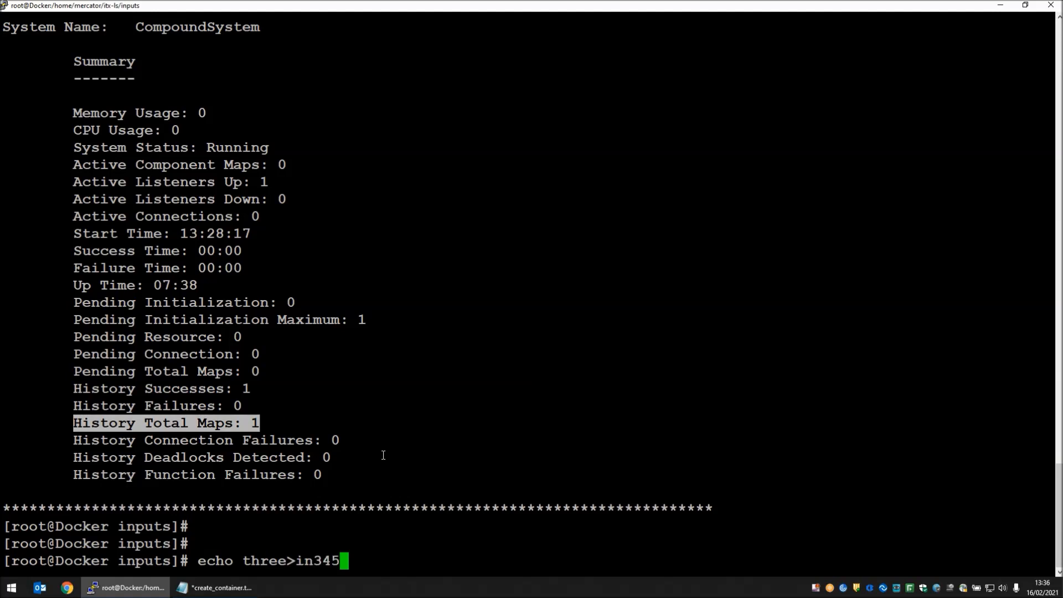
text(67.txt)
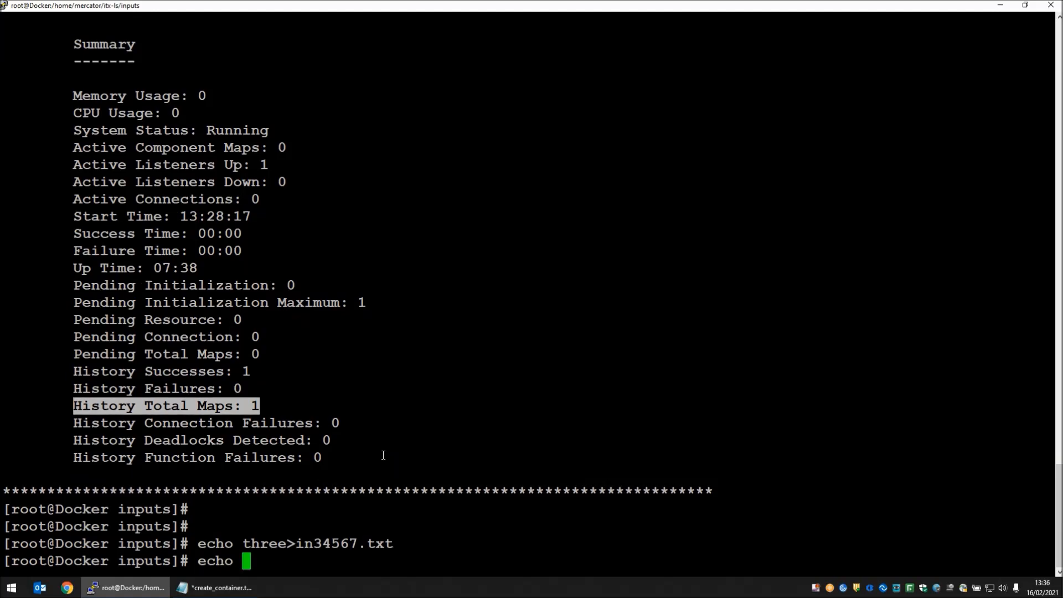
text(four>in)
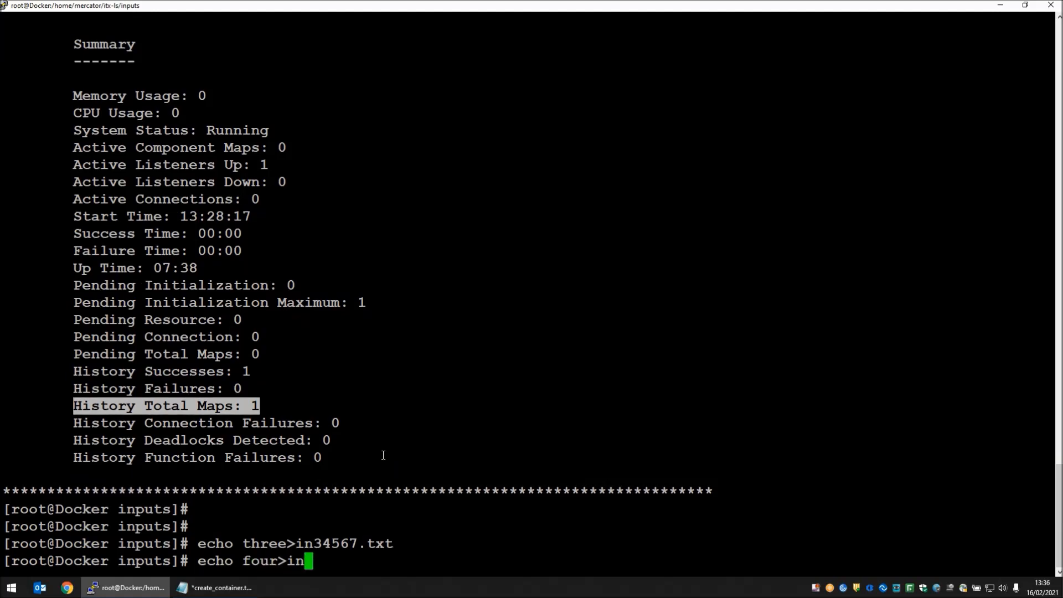
text(45678.txt)
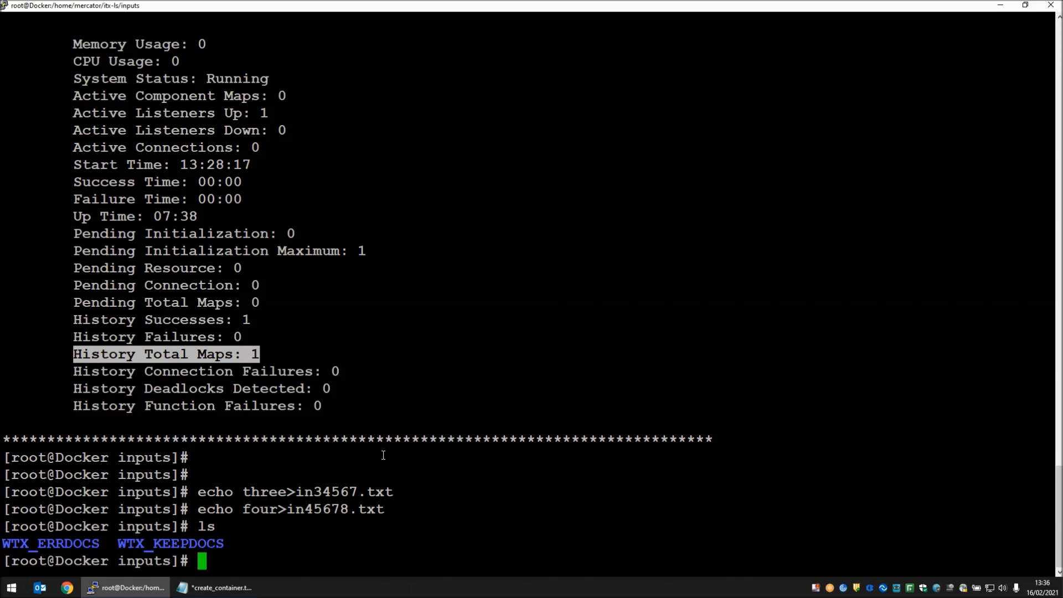
- List ../out* to confirm out34567.txt and out45678.txt appear, and note History Total Maps
text(ls ../out*)
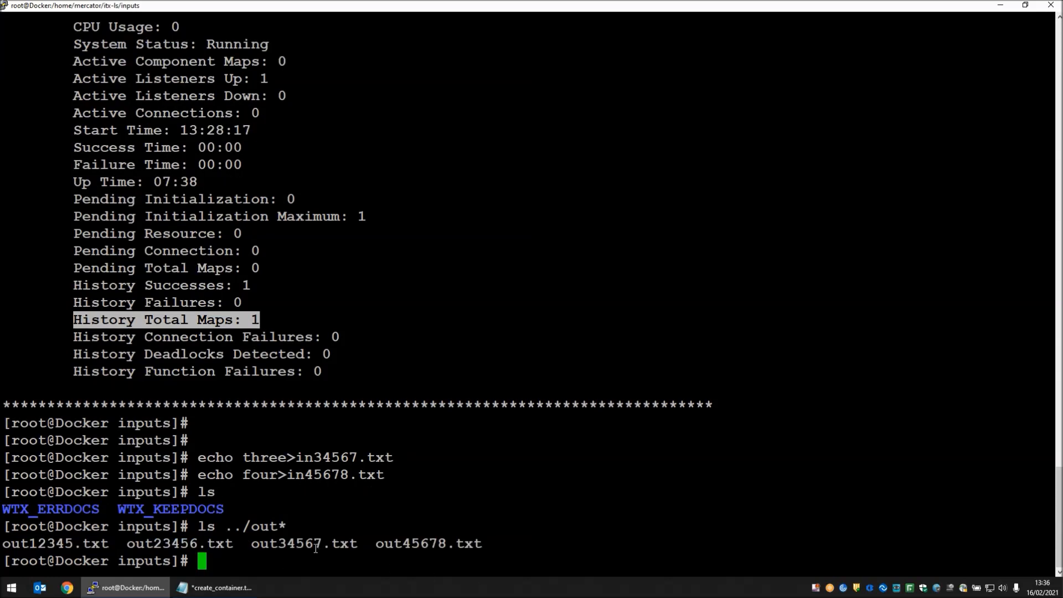
mouse_move(452, 533)
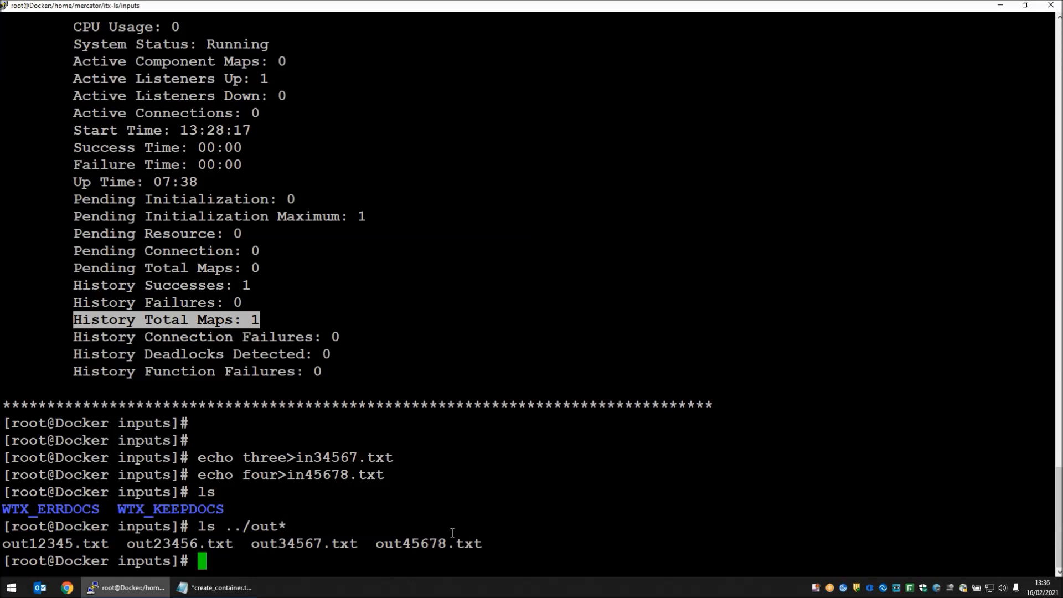
text(History Total Maps:)
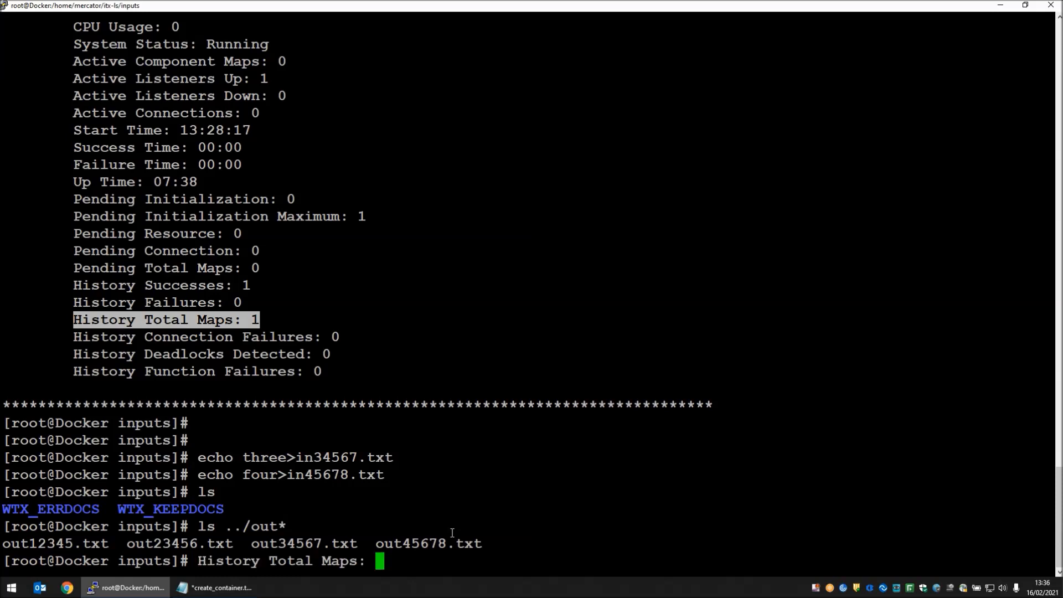
- Rerun both launcher summaries from the notes: launcher1 still at one total map, launcher2 now at three
click(214, 587)
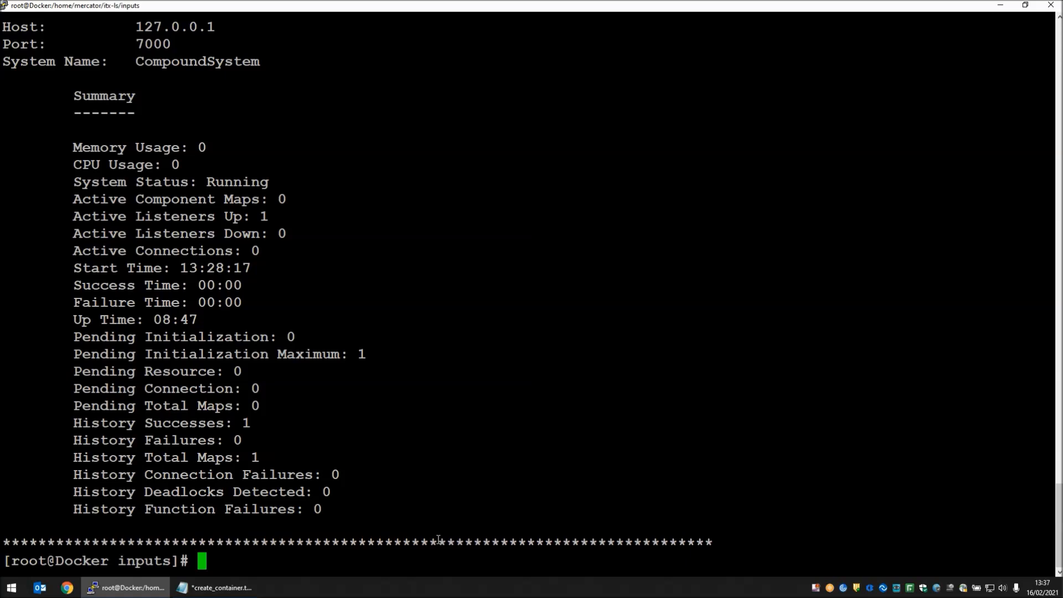
click(215, 587)
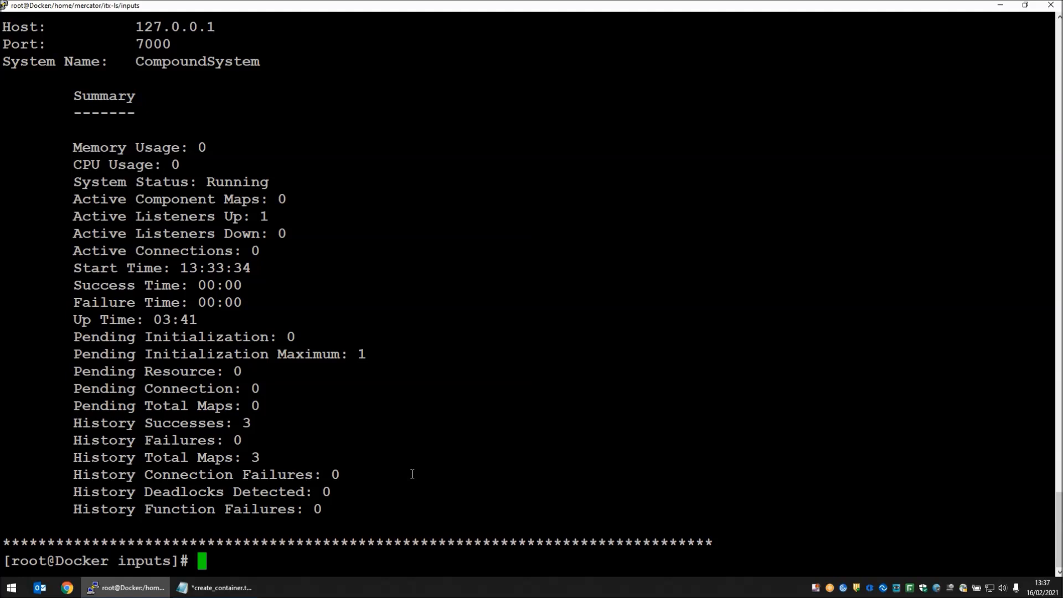
click(215, 588)
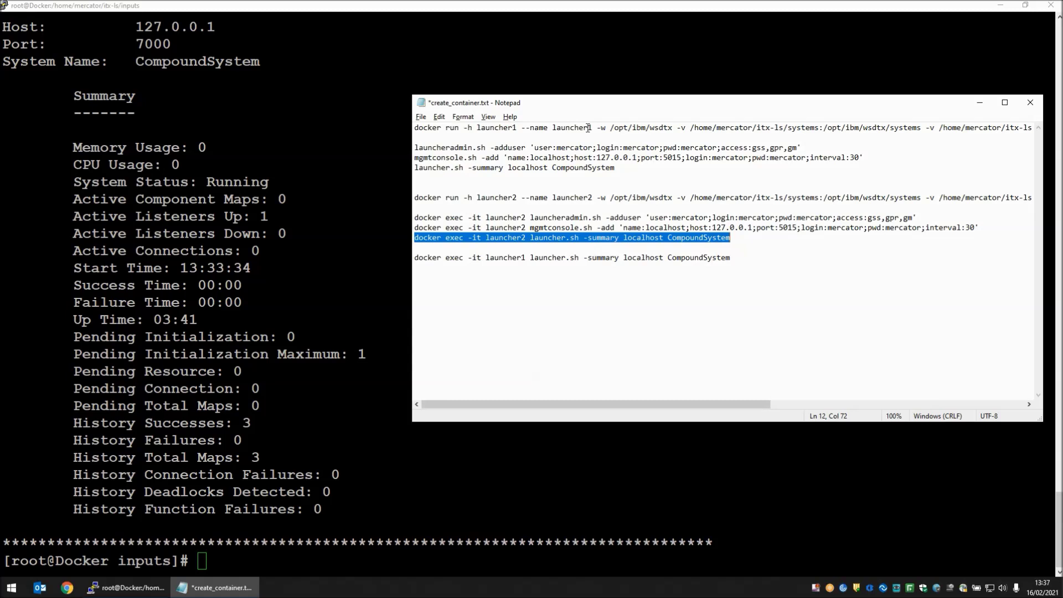
mouse_move(484, 209)
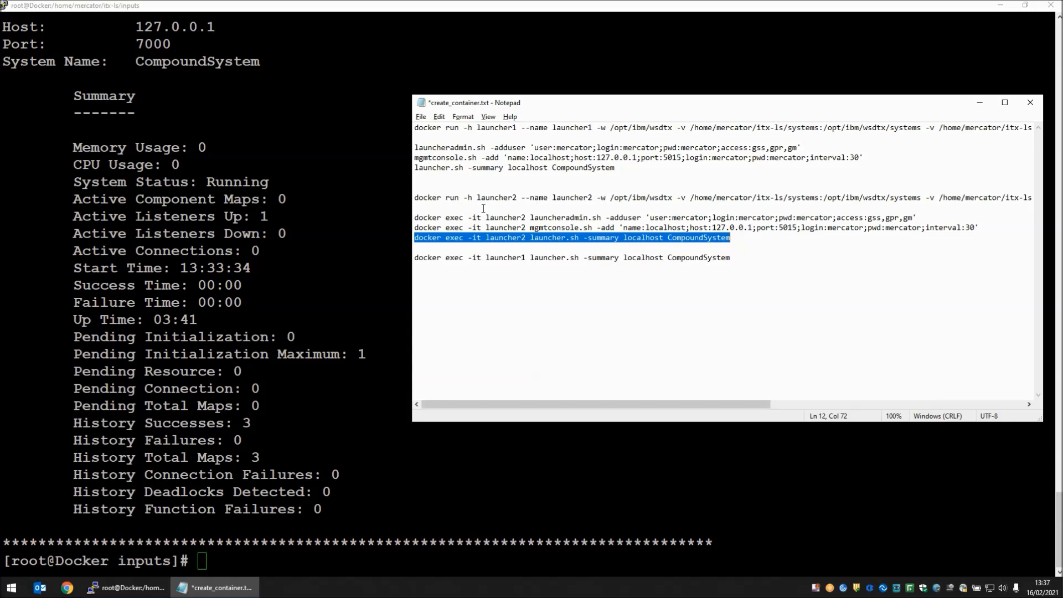
click(114, 587)
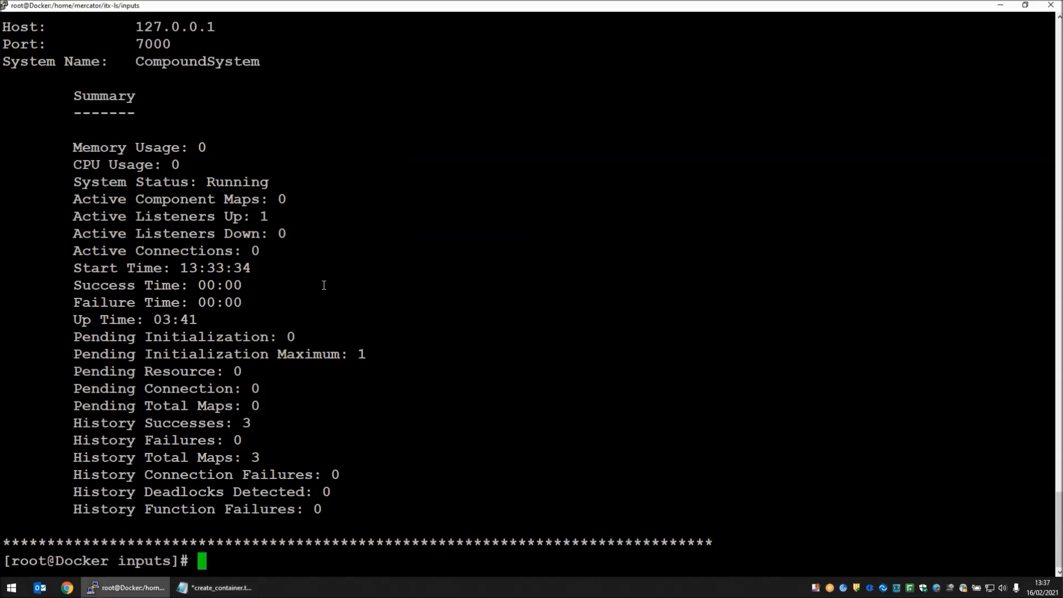
- Stop launcher2 with docker stop, then list containers showing it Exited while launcher1 stays up
text(docker stop launcher2)
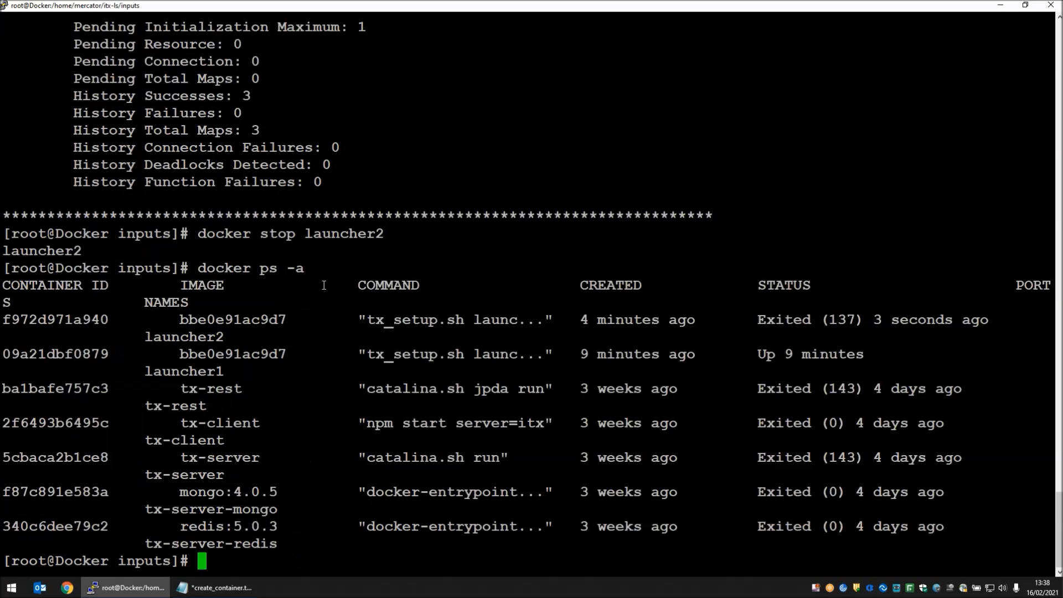
double_click(183, 371)
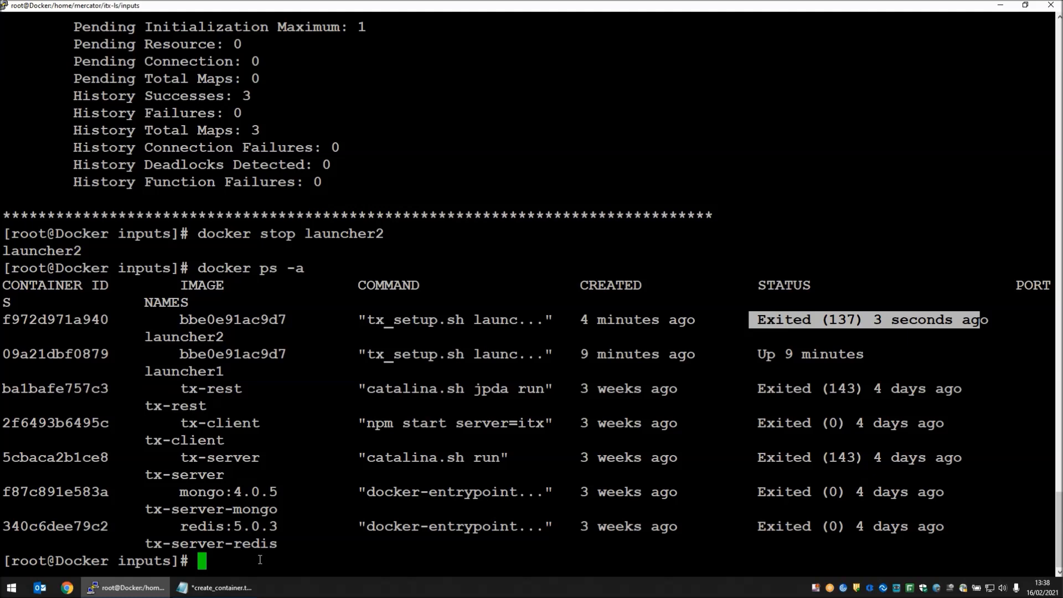
mouse_move(266, 557)
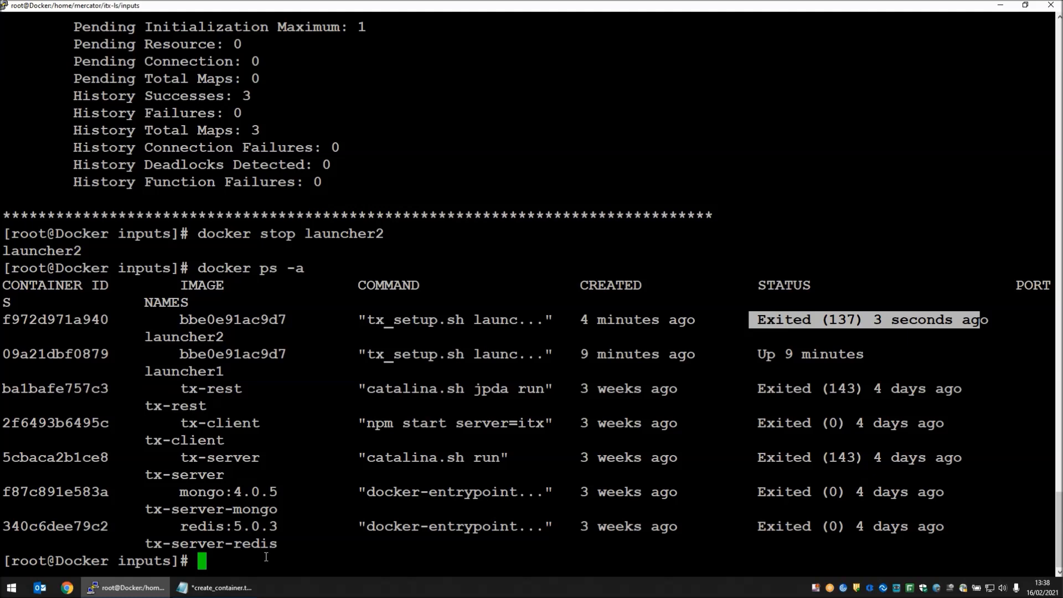